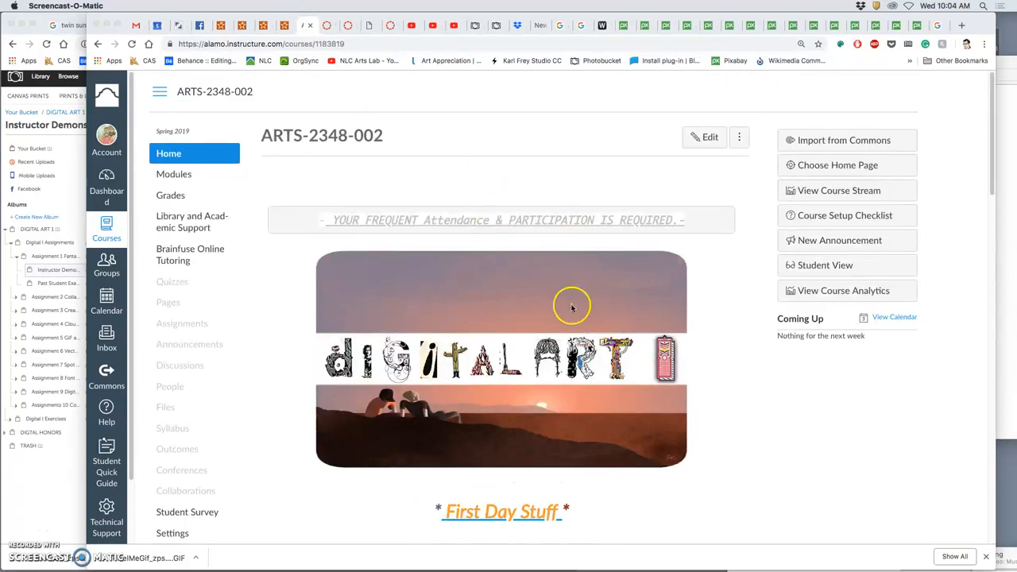
- Scroll the Assignment Sheets page down to the list of Assignment #1–#7 PDF links
scroll(down, 3)
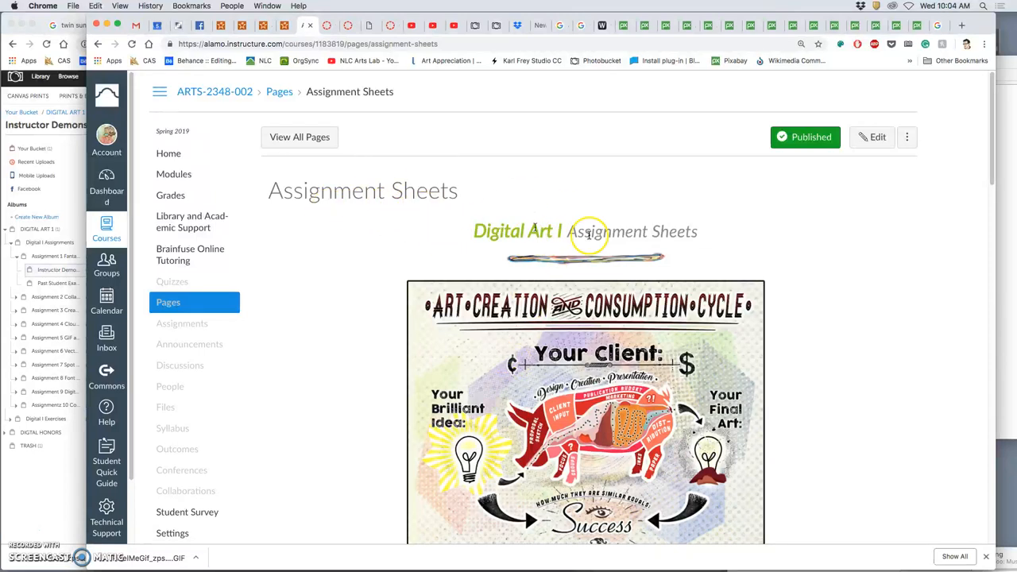
scroll(down, 3)
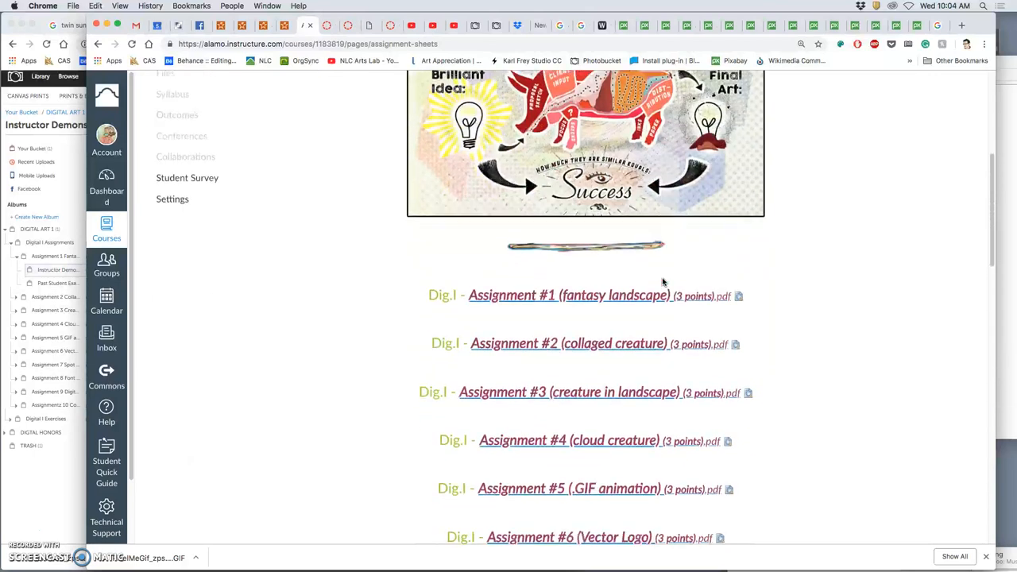
scroll(down, 3)
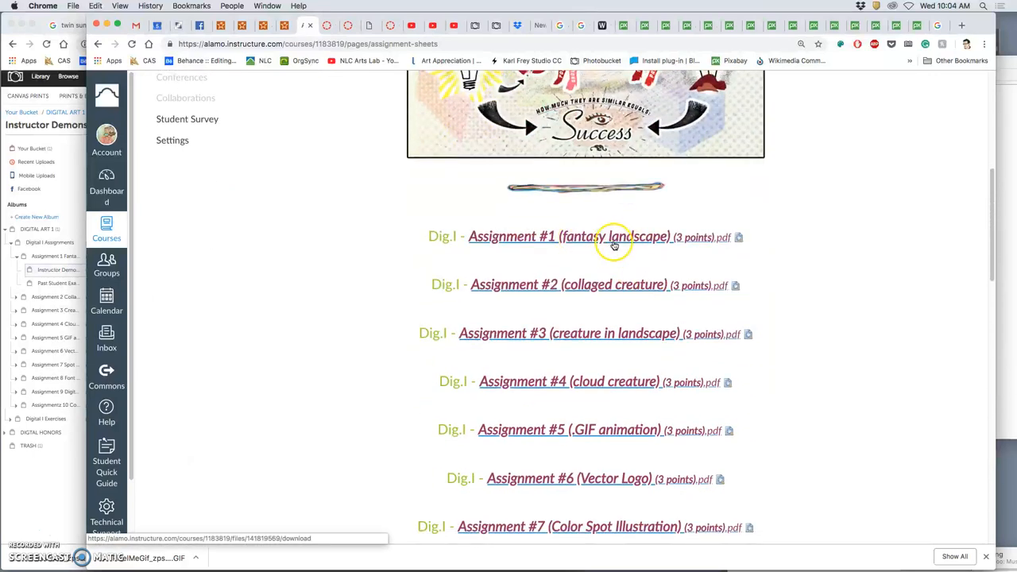
mouse_move(641, 242)
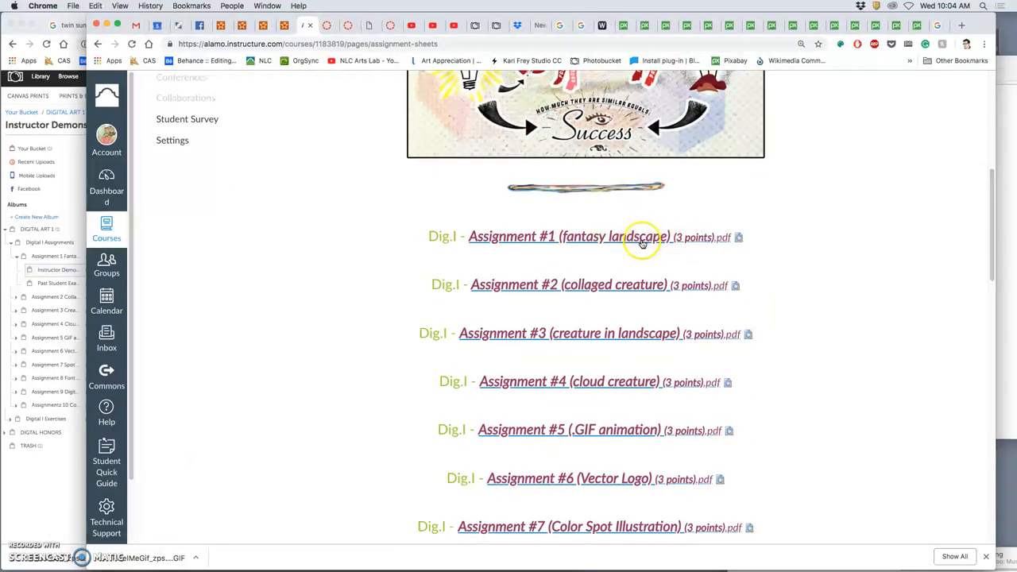
mouse_move(739, 239)
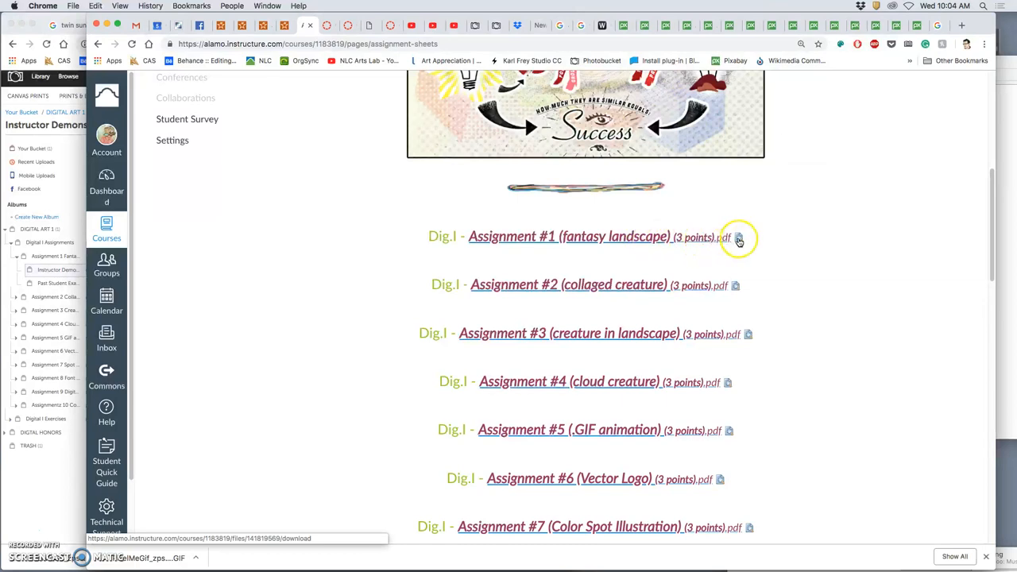
- Preview the Assignment #1 Fantasy Landscape PDF inline, showing its description and rubric
click(738, 238)
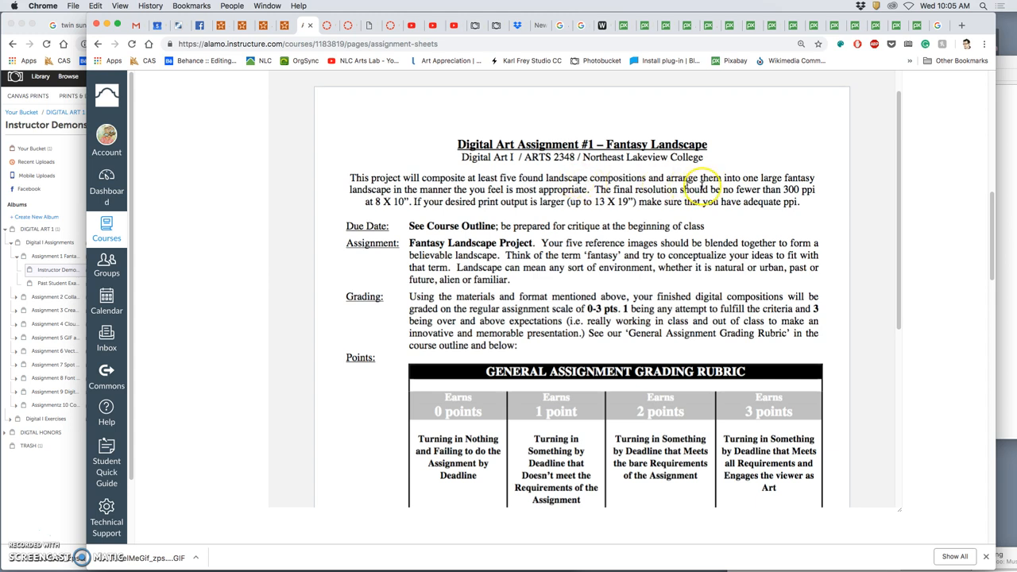
mouse_move(776, 178)
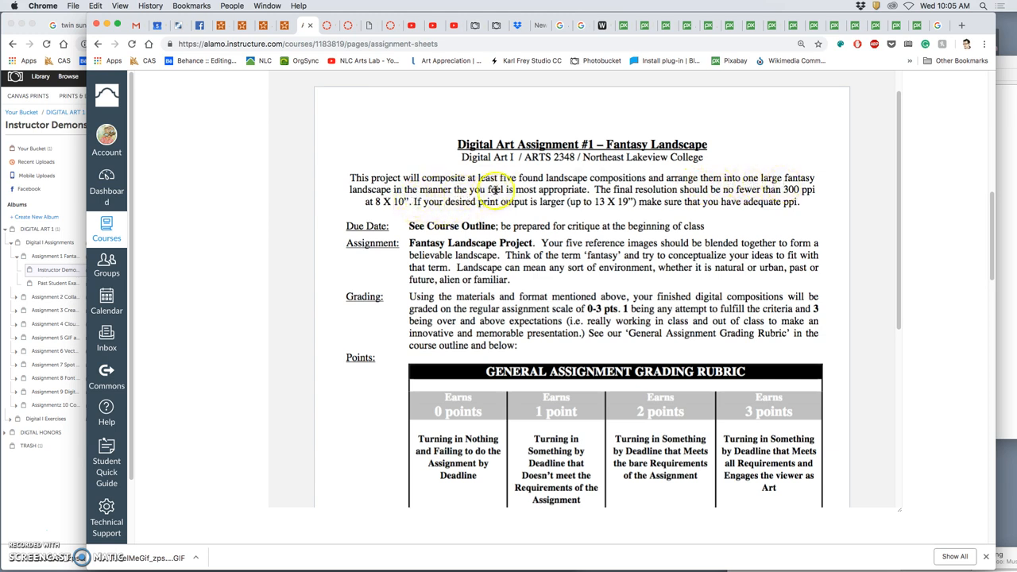
mouse_move(558, 191)
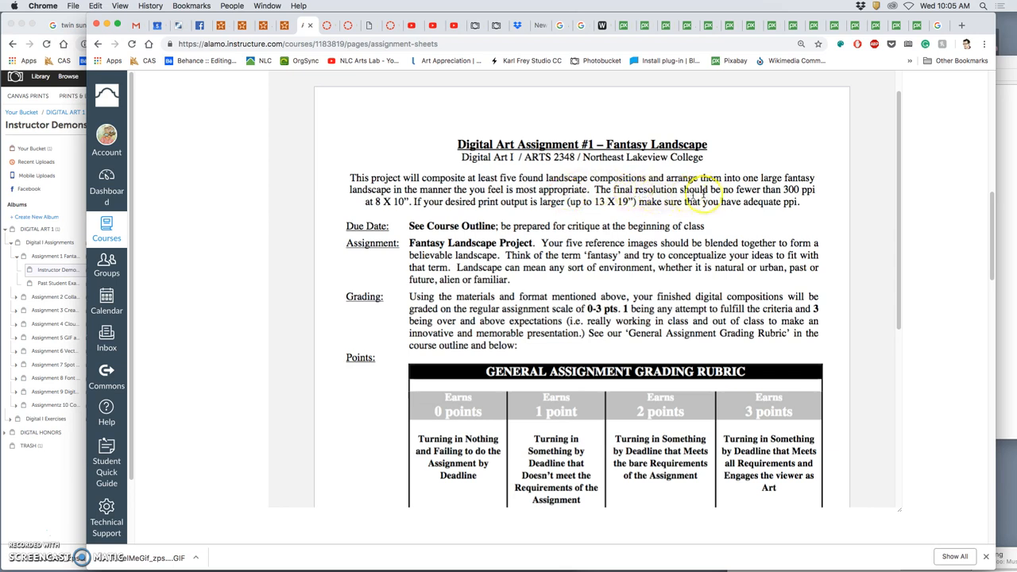
mouse_move(788, 202)
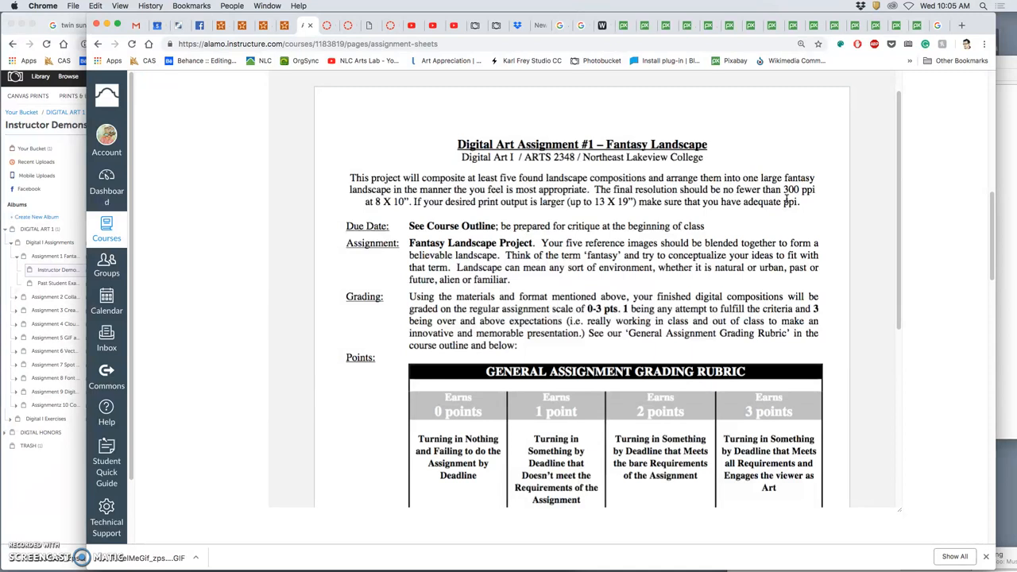
mouse_move(642, 221)
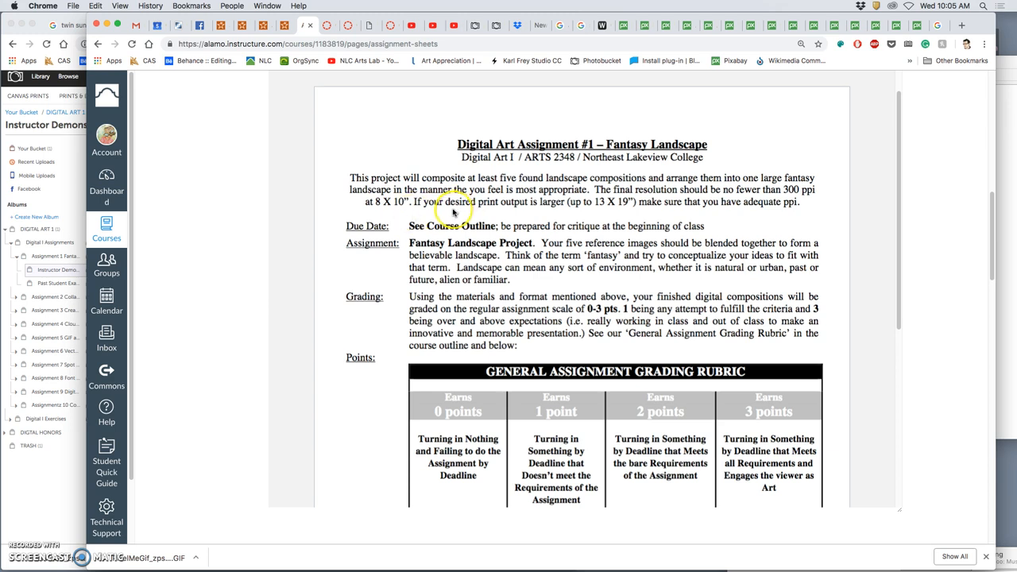
mouse_move(569, 216)
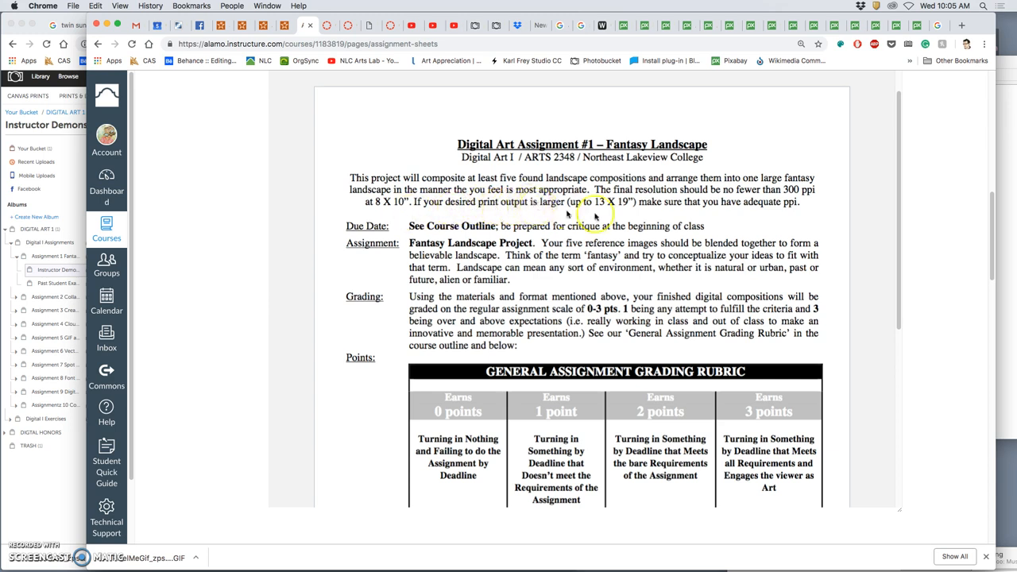
mouse_move(587, 213)
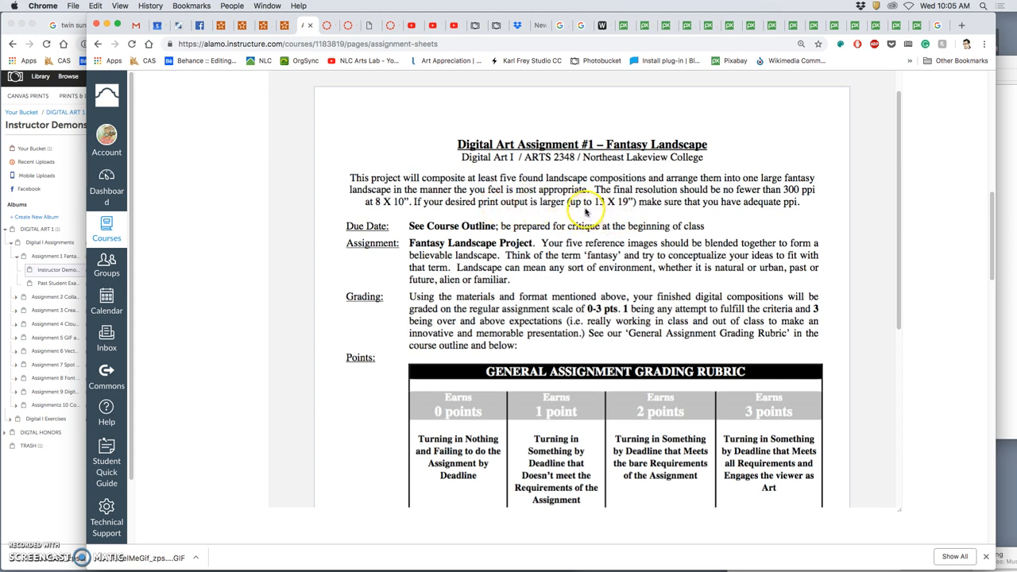
mouse_move(616, 212)
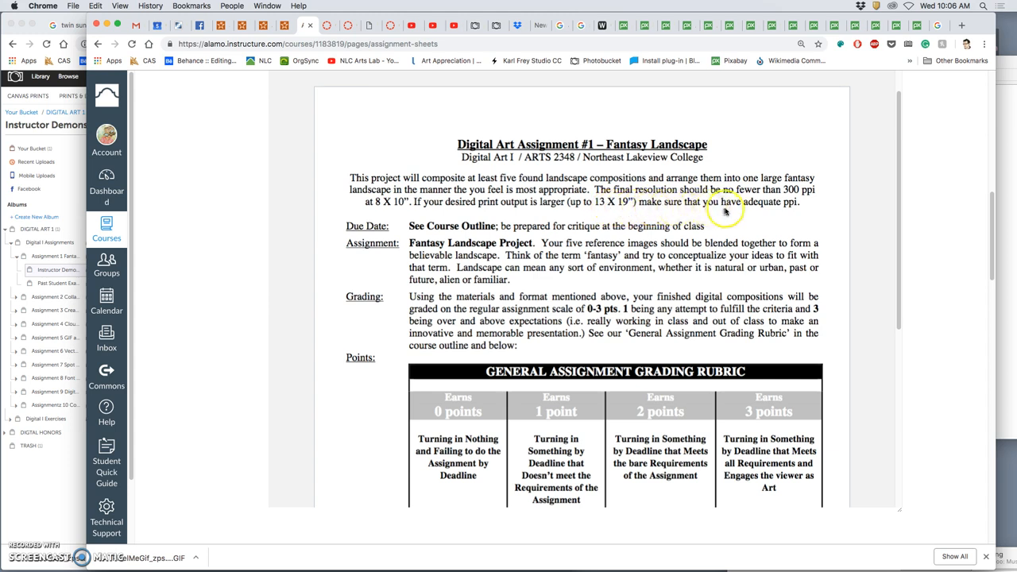
mouse_move(745, 213)
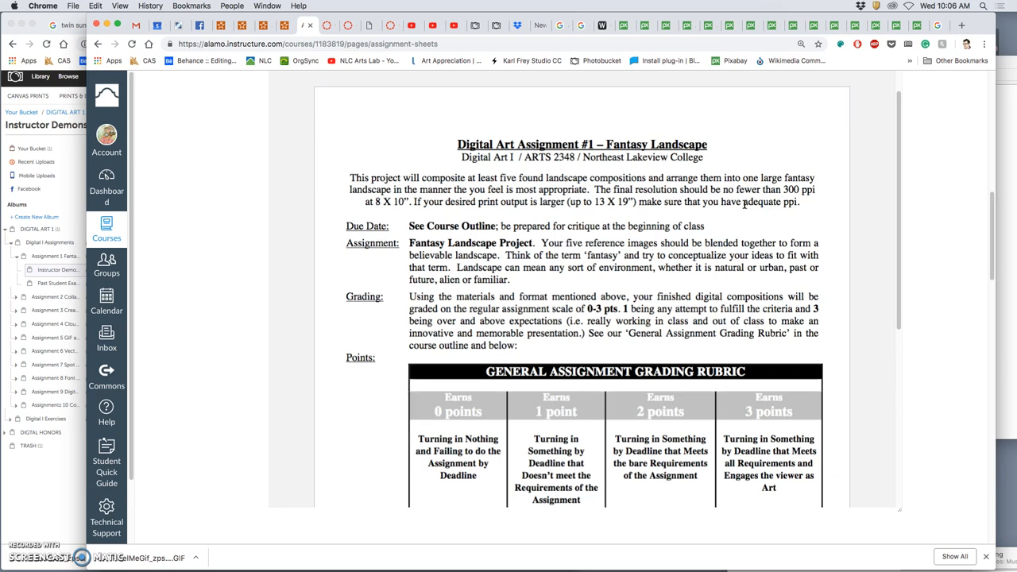
scroll(down, 3)
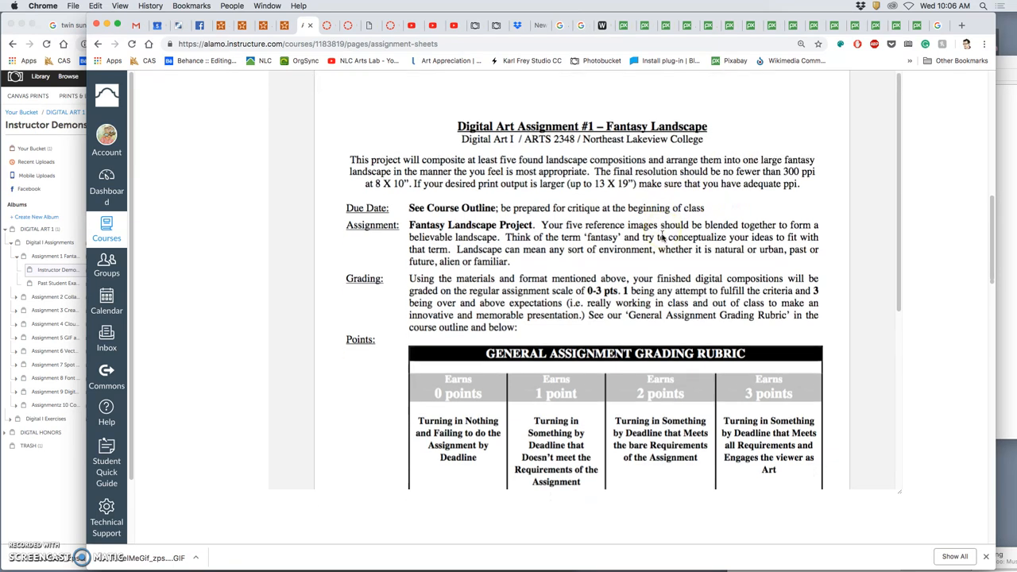
scroll(down, 3)
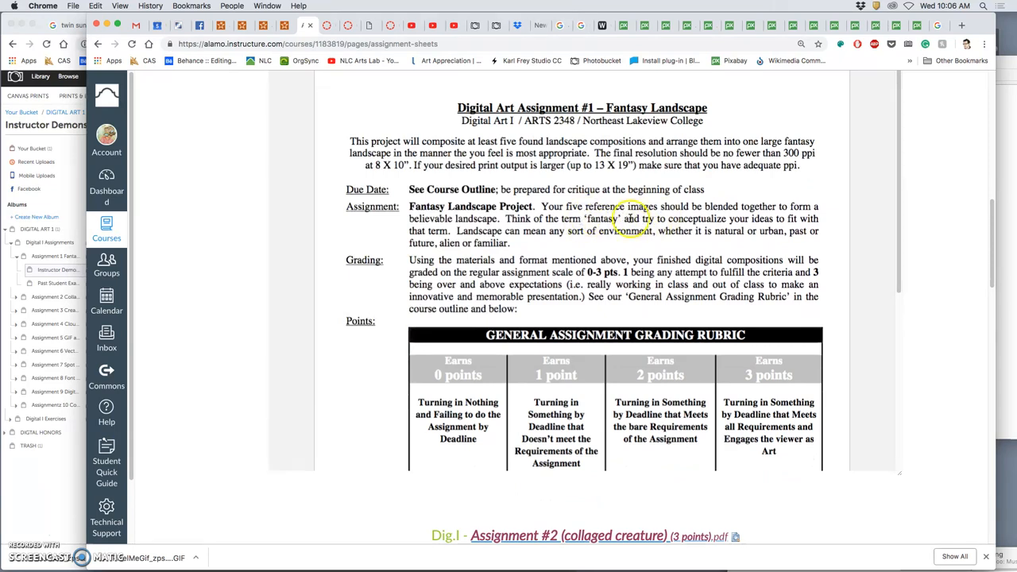
mouse_move(700, 225)
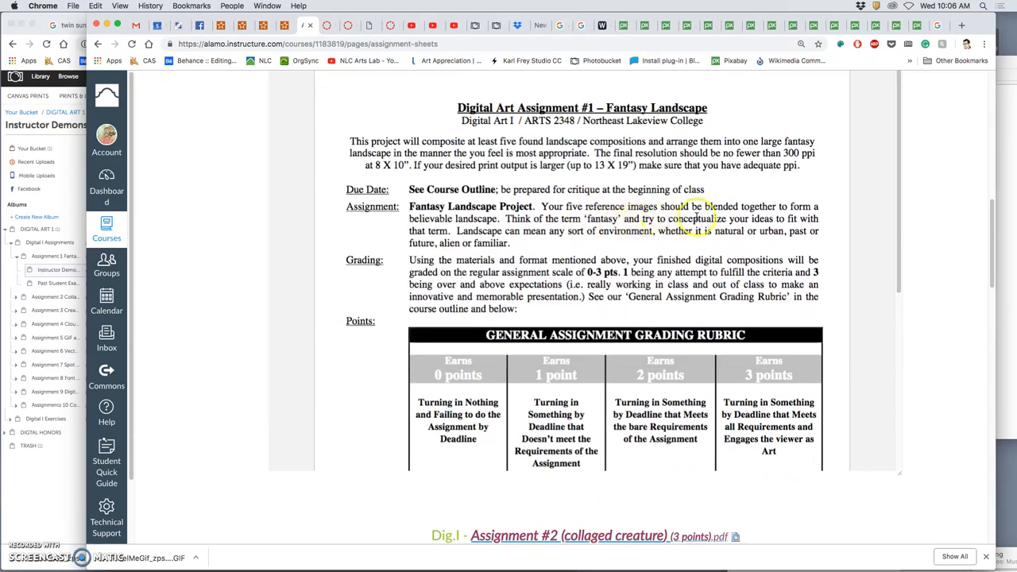
mouse_move(731, 219)
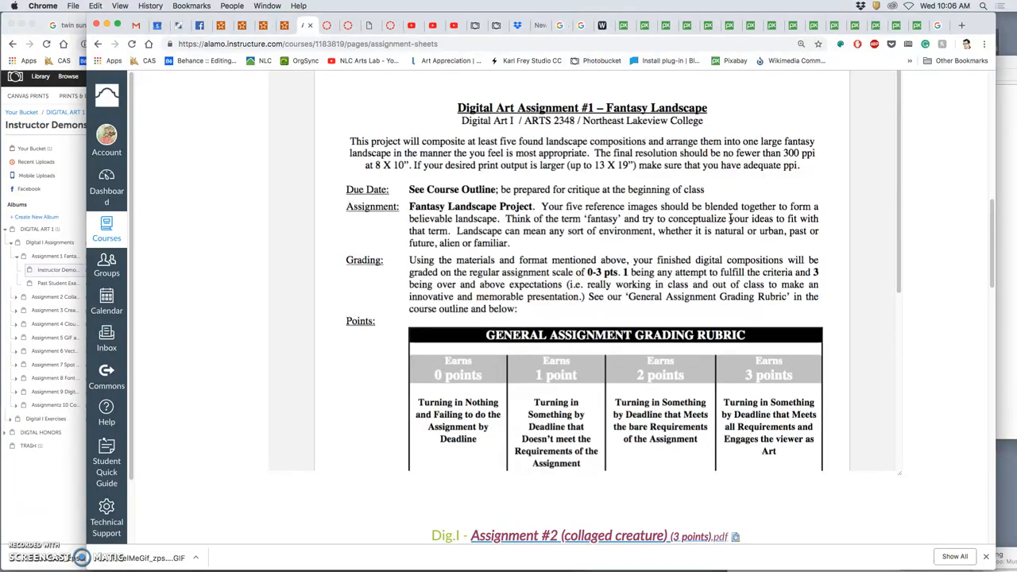
double_click(594, 219)
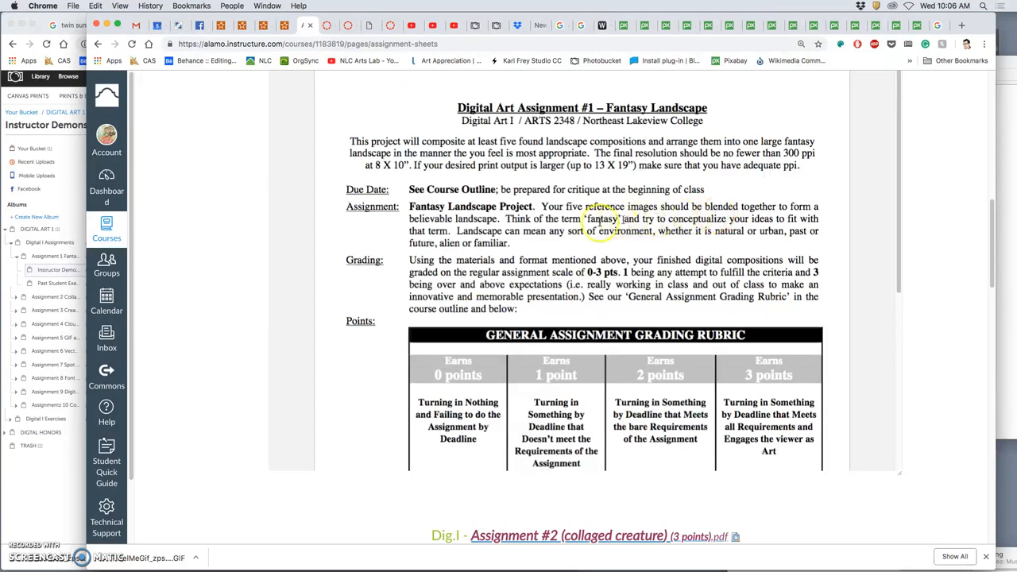
mouse_move(469, 230)
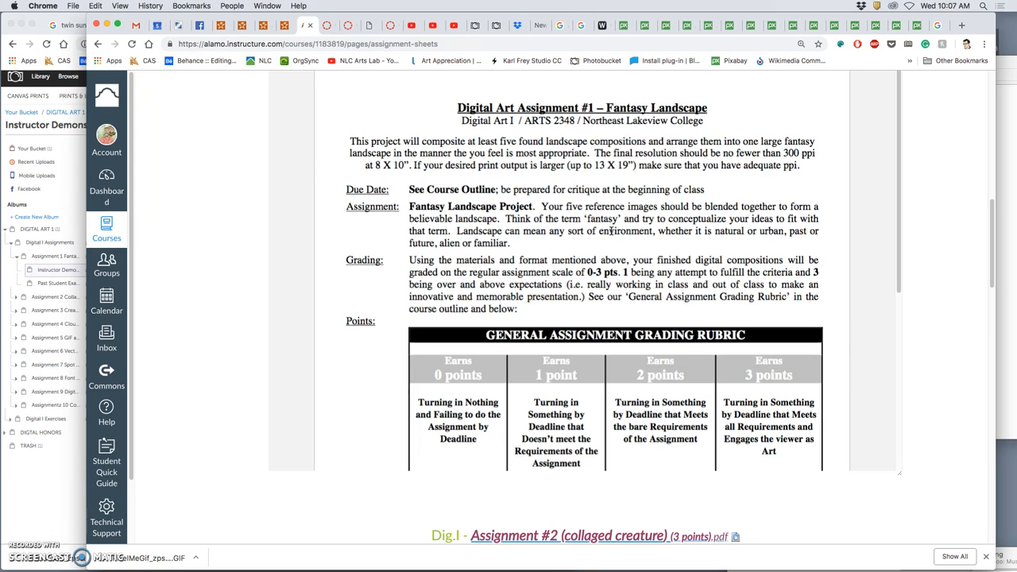
mouse_move(648, 187)
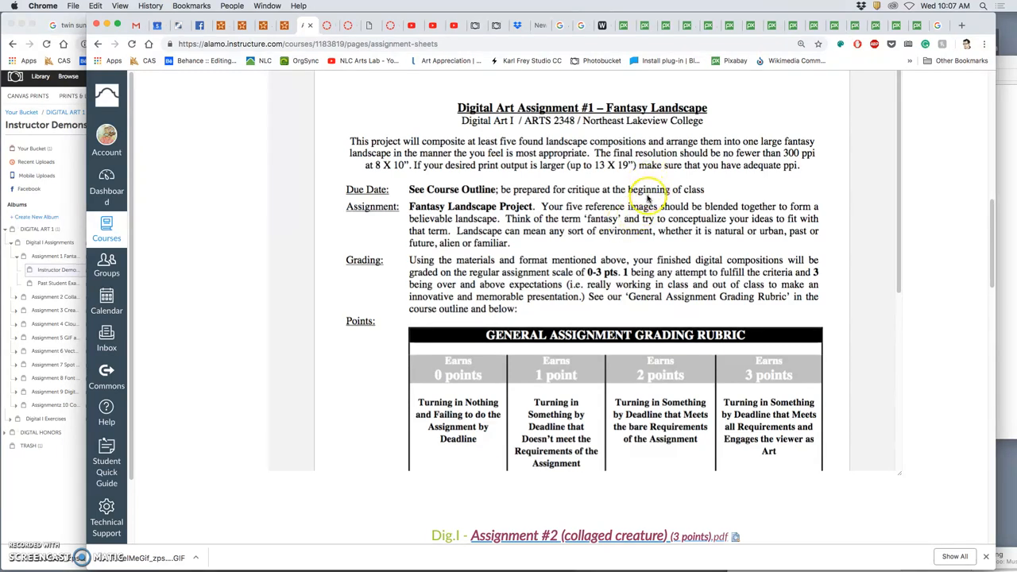
scroll(down, 3)
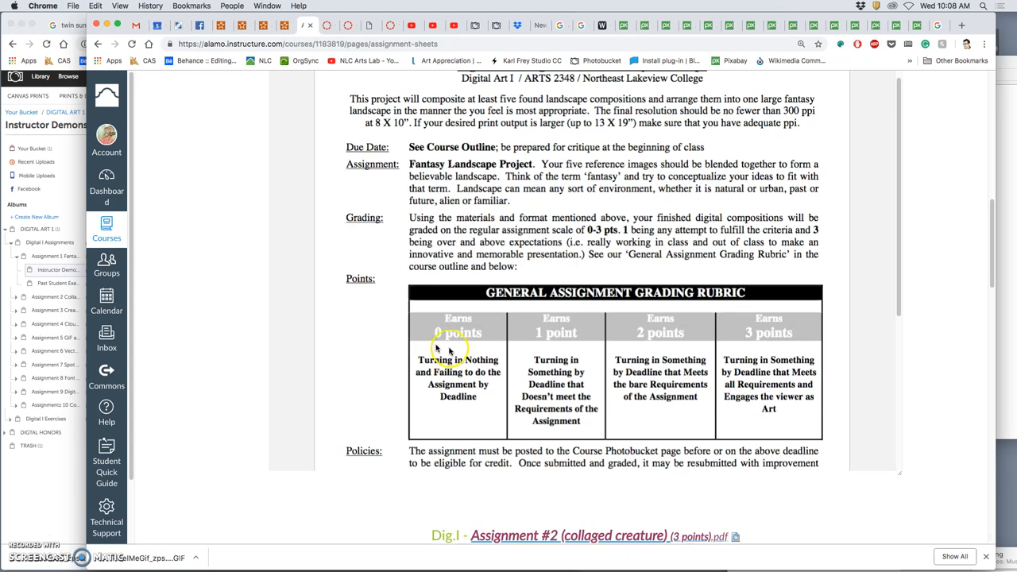
mouse_move(453, 378)
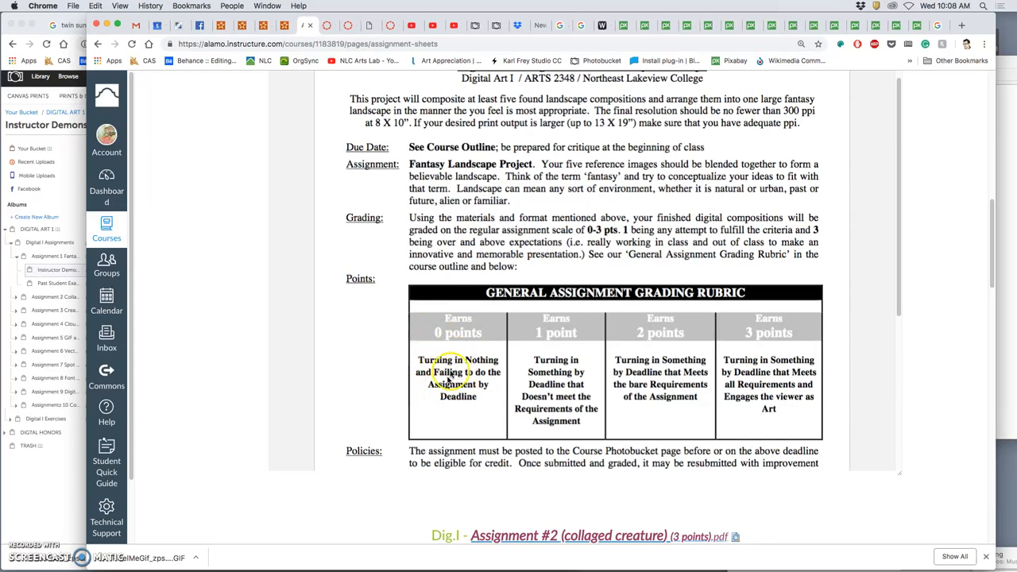
mouse_move(429, 350)
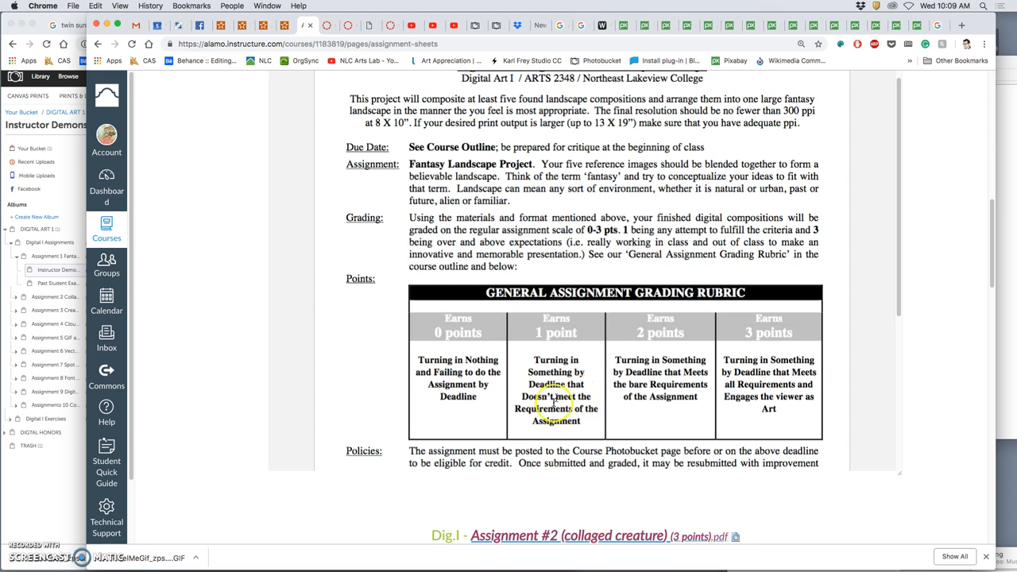
mouse_move(558, 366)
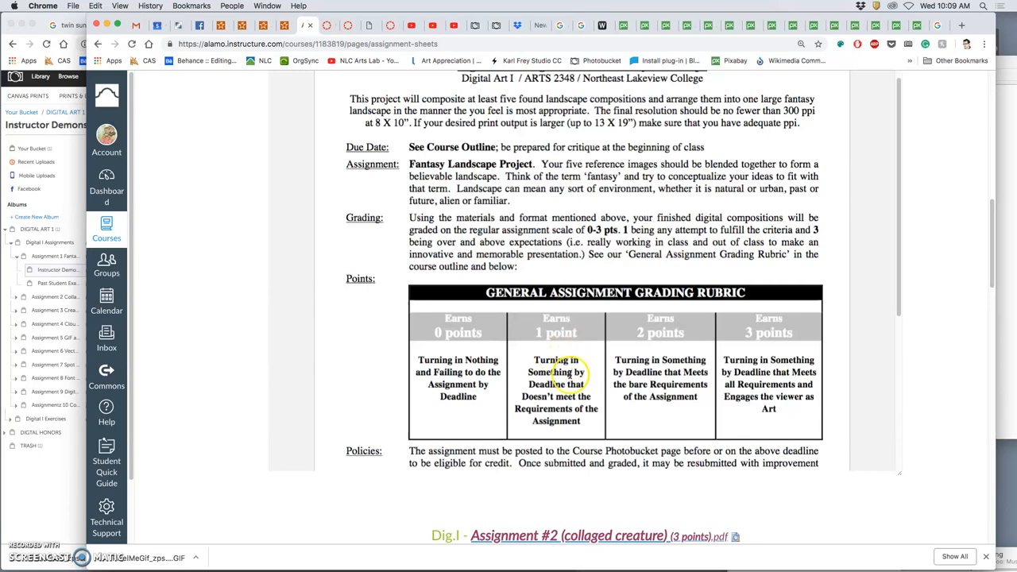
mouse_move(681, 410)
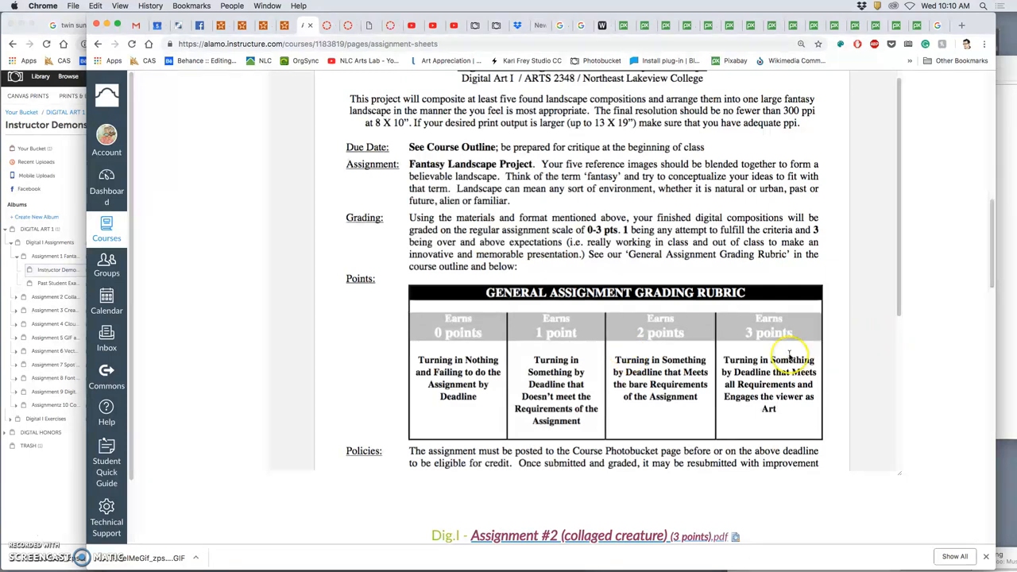
mouse_move(798, 388)
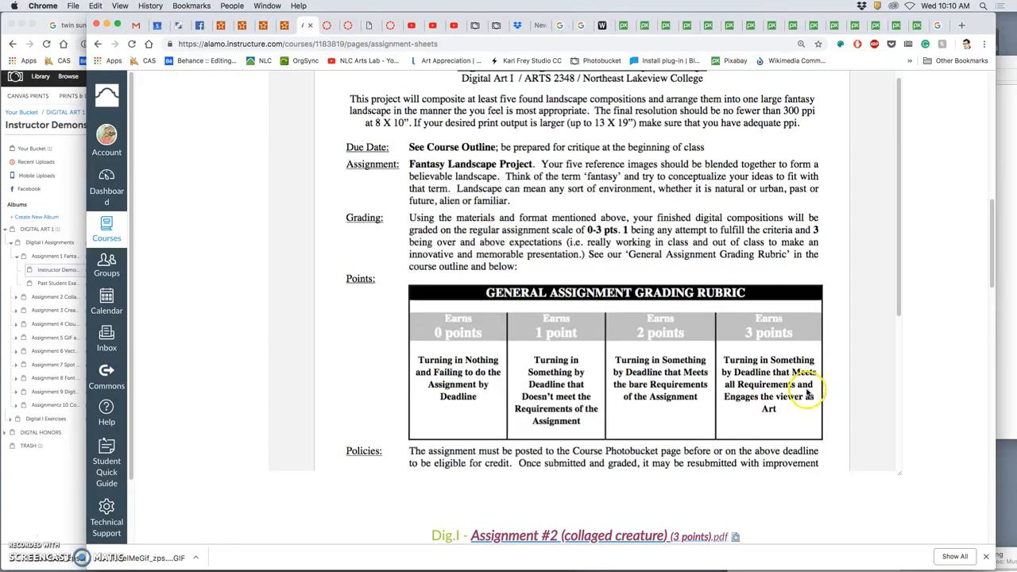
mouse_move(797, 384)
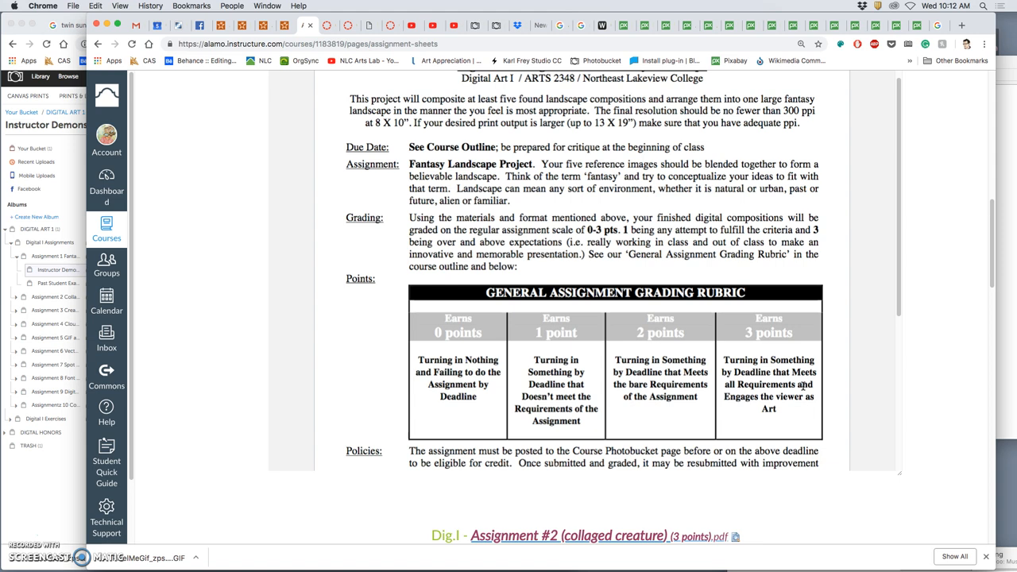
mouse_move(750, 336)
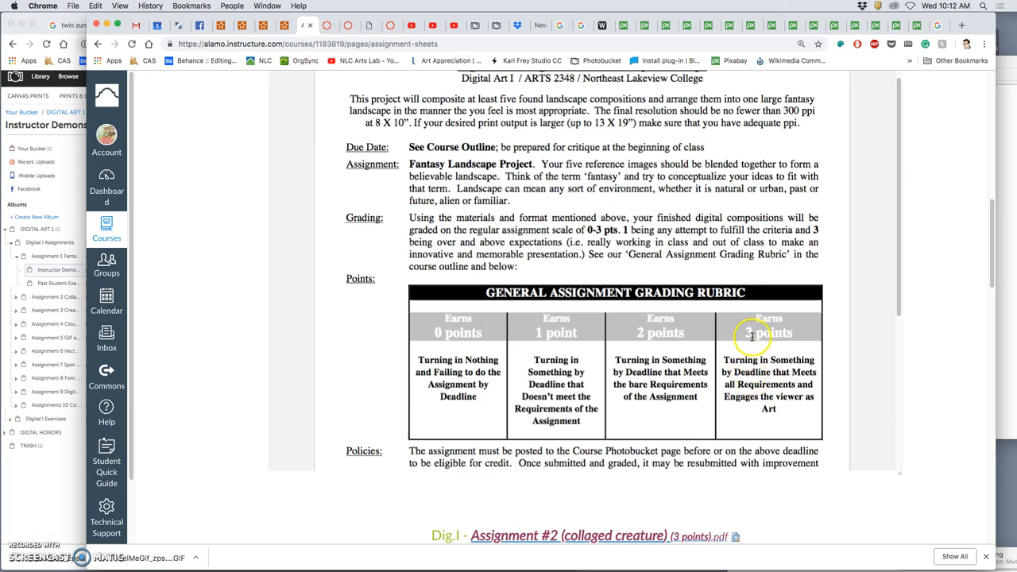
scroll(down, 3)
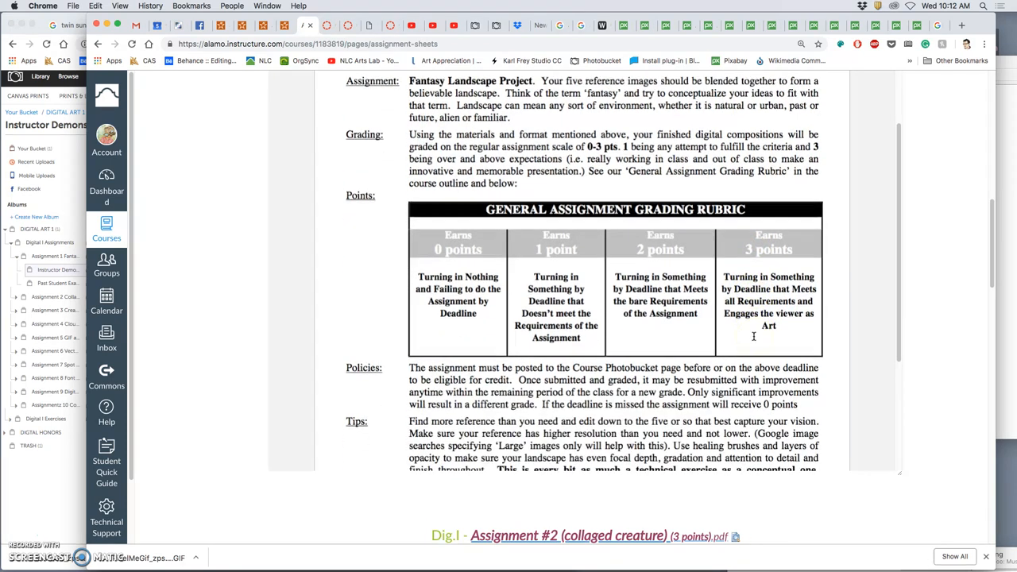
scroll(down, 3)
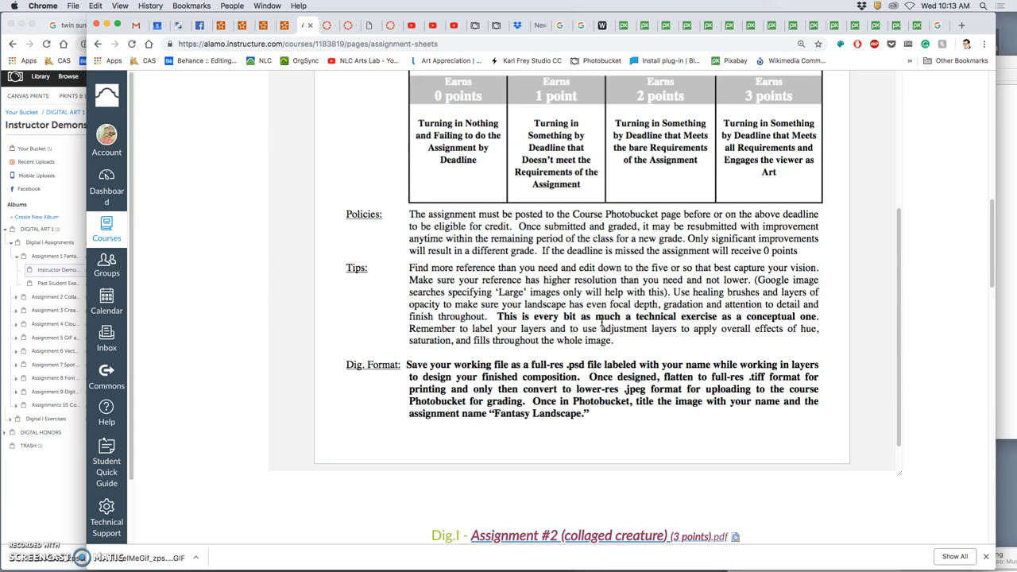
scroll(down, 3)
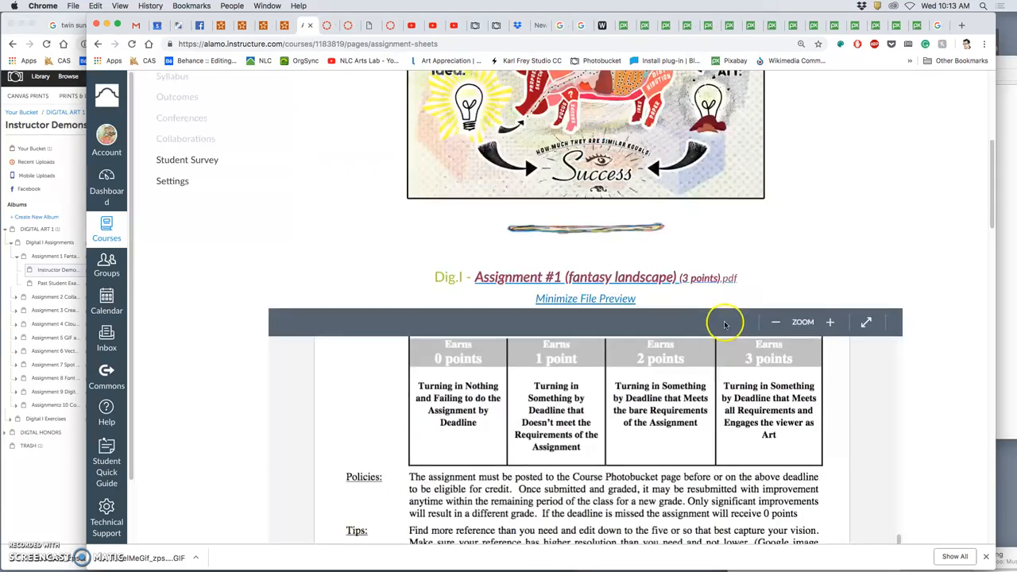
mouse_move(755, 389)
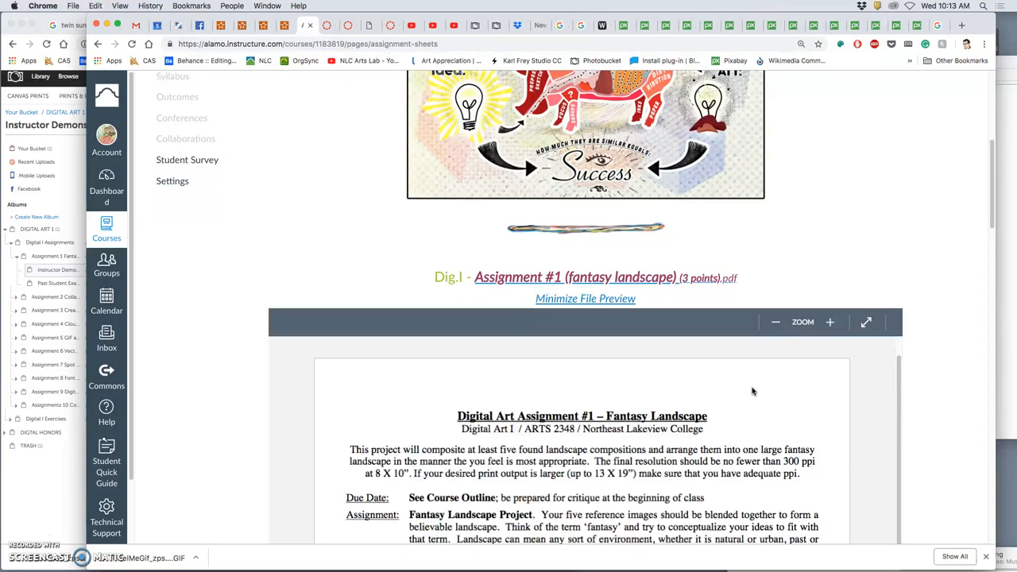
mouse_move(755, 391)
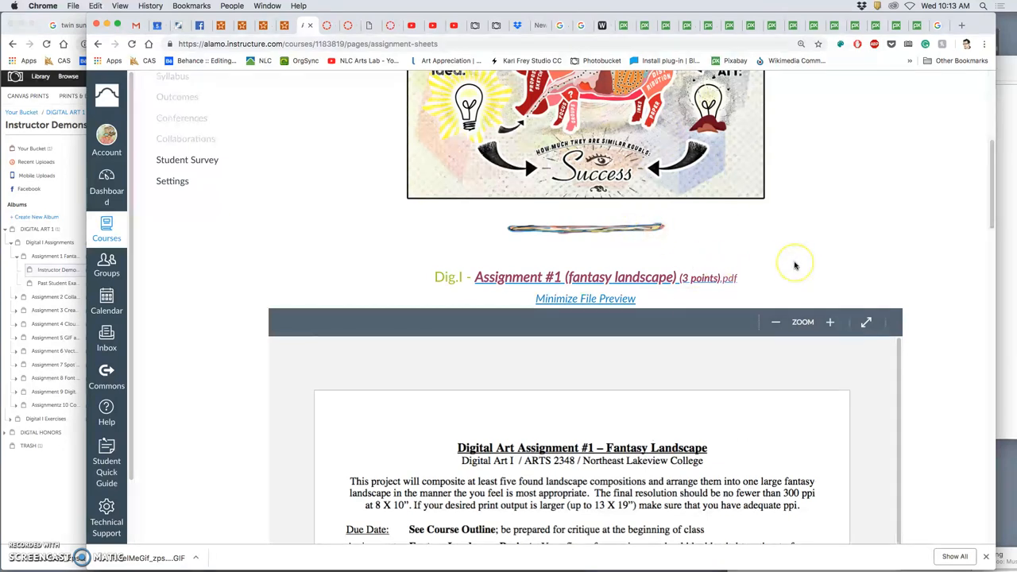
scroll(down, 3)
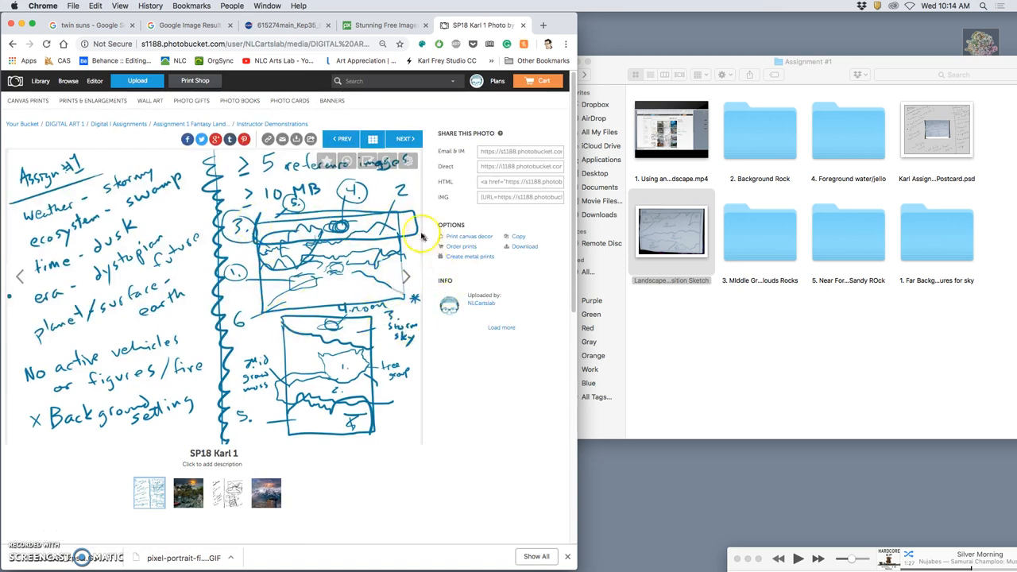
mouse_move(388, 286)
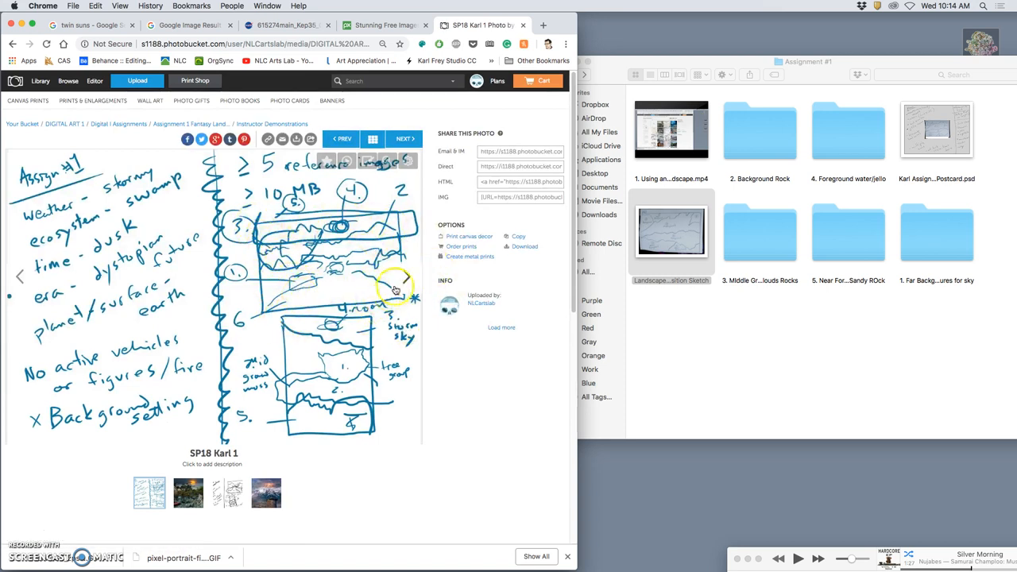
mouse_move(361, 274)
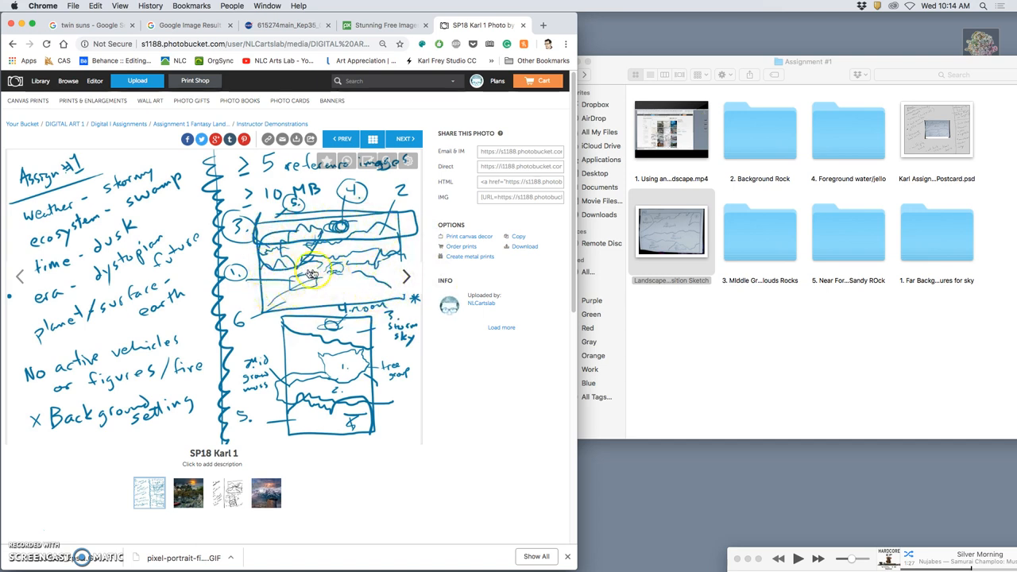
mouse_move(331, 281)
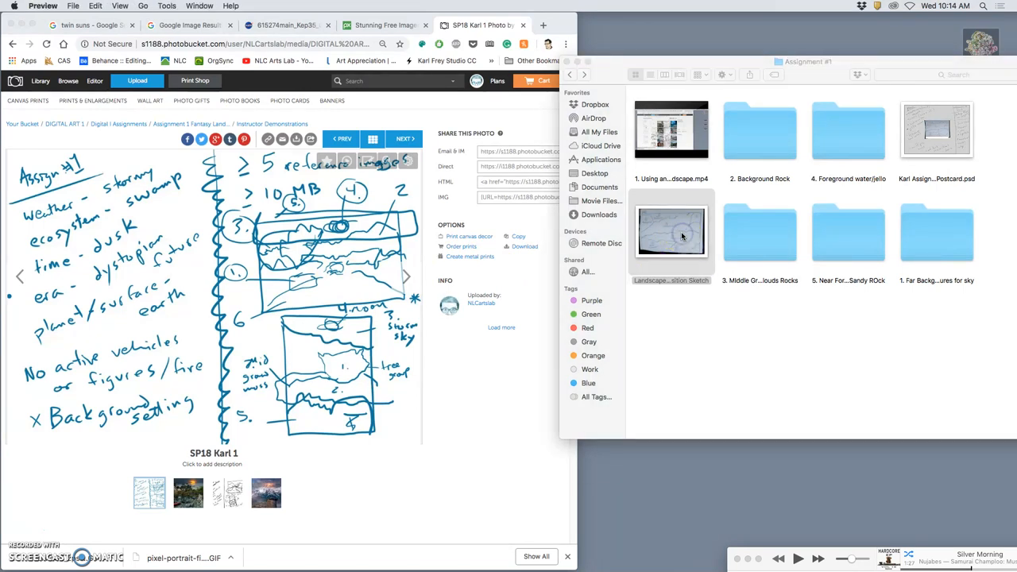
double_click(671, 230)
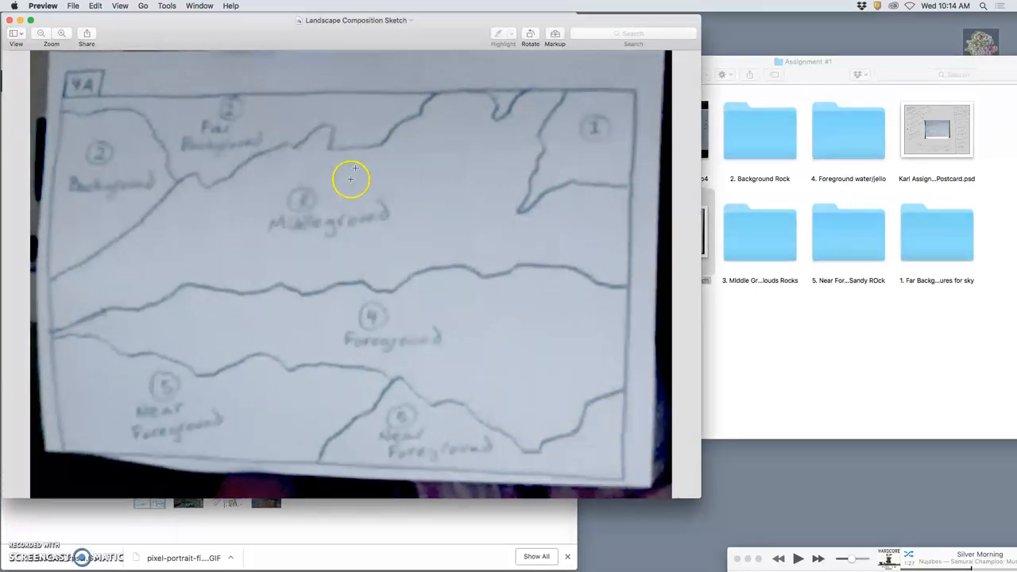
mouse_move(451, 270)
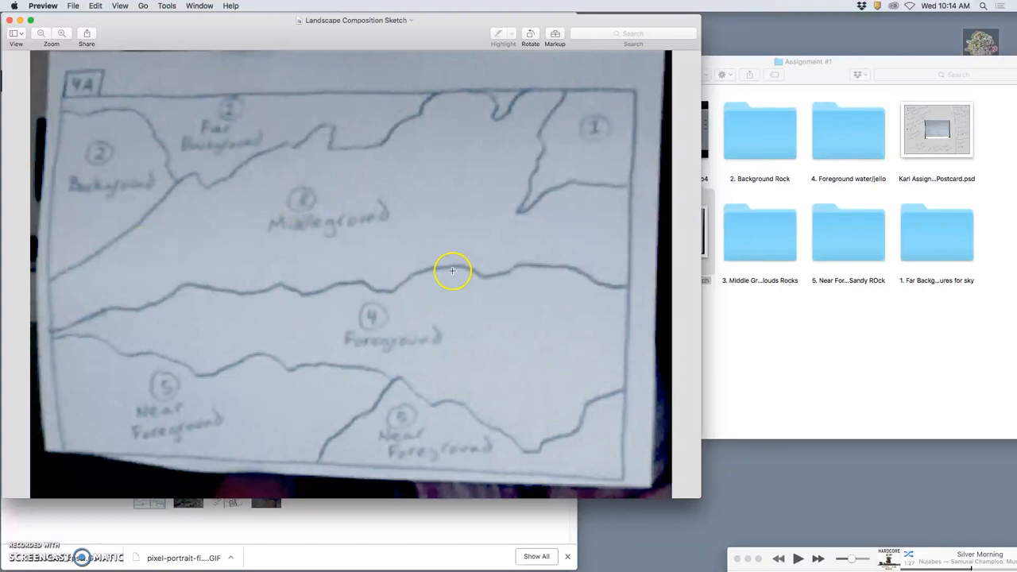
mouse_move(436, 263)
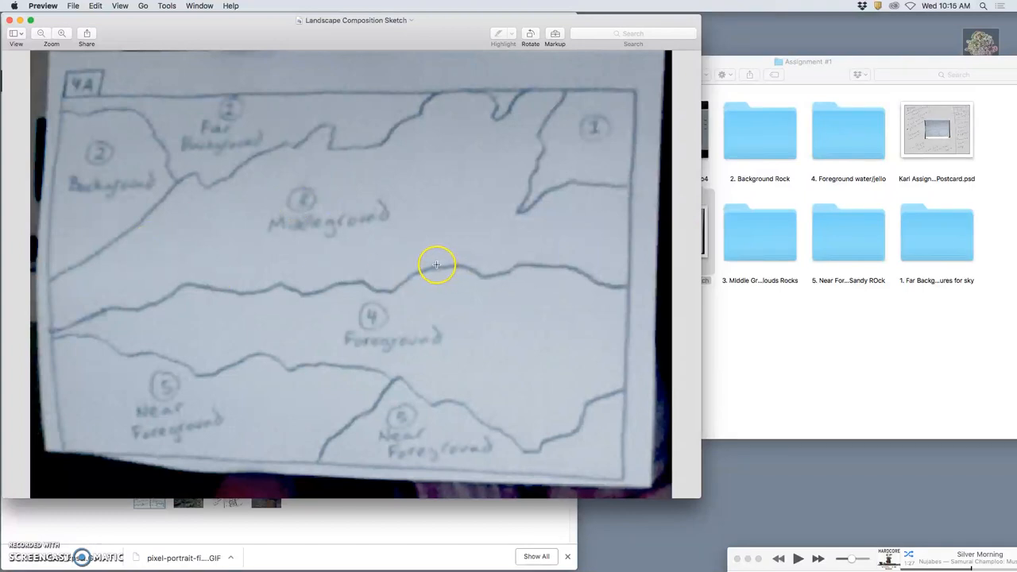
mouse_move(388, 239)
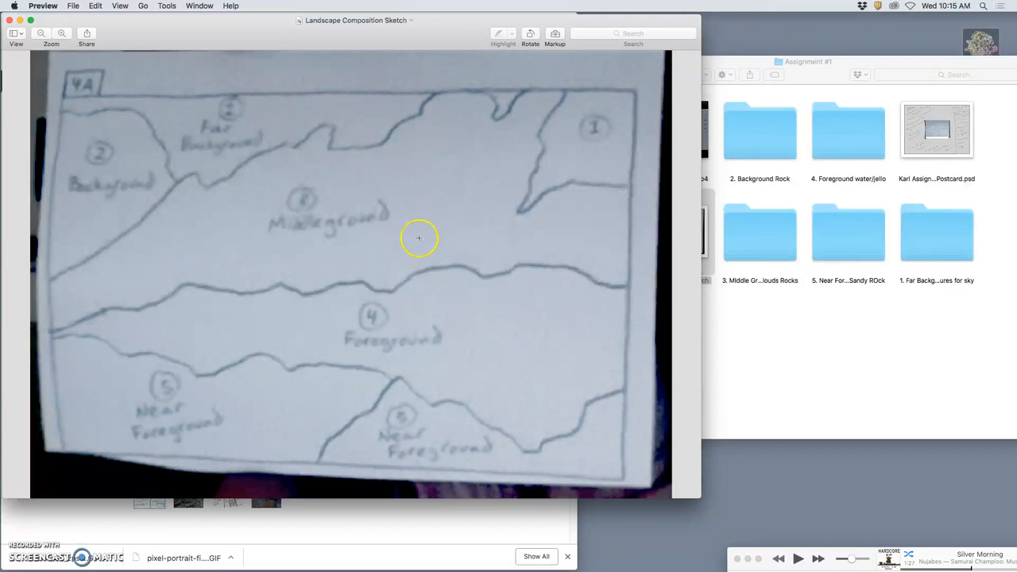
mouse_move(496, 105)
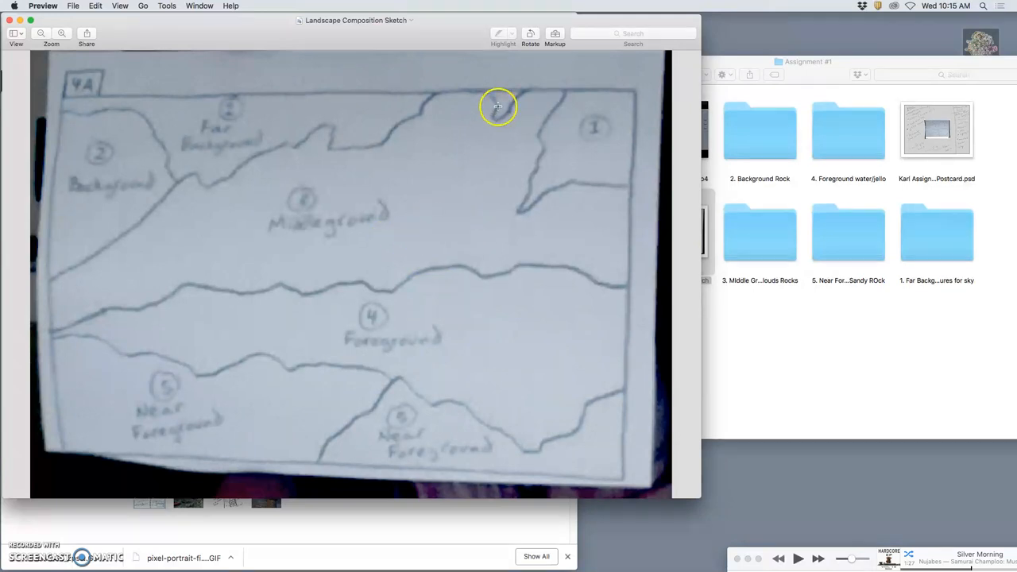
mouse_move(499, 219)
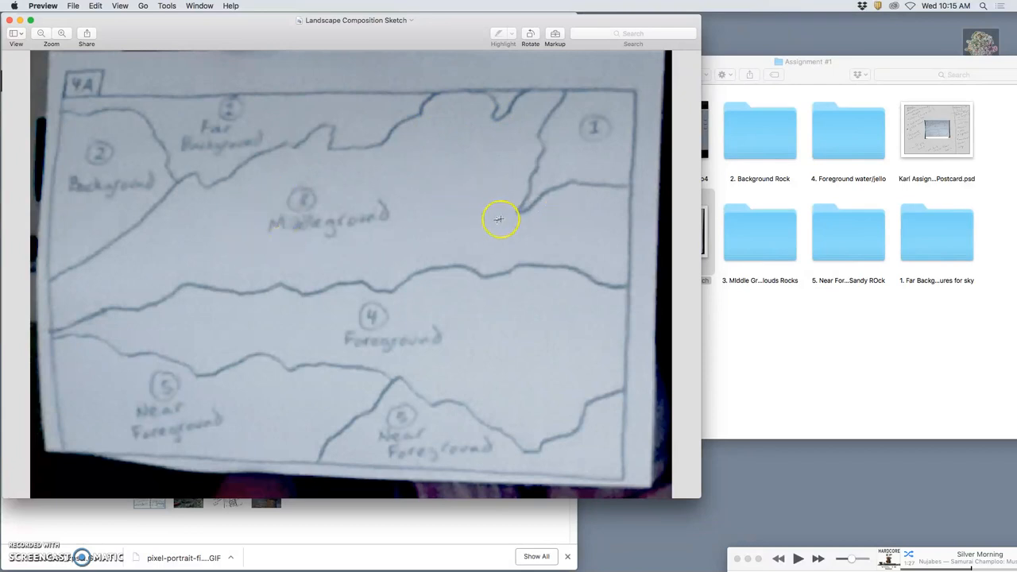
mouse_move(289, 248)
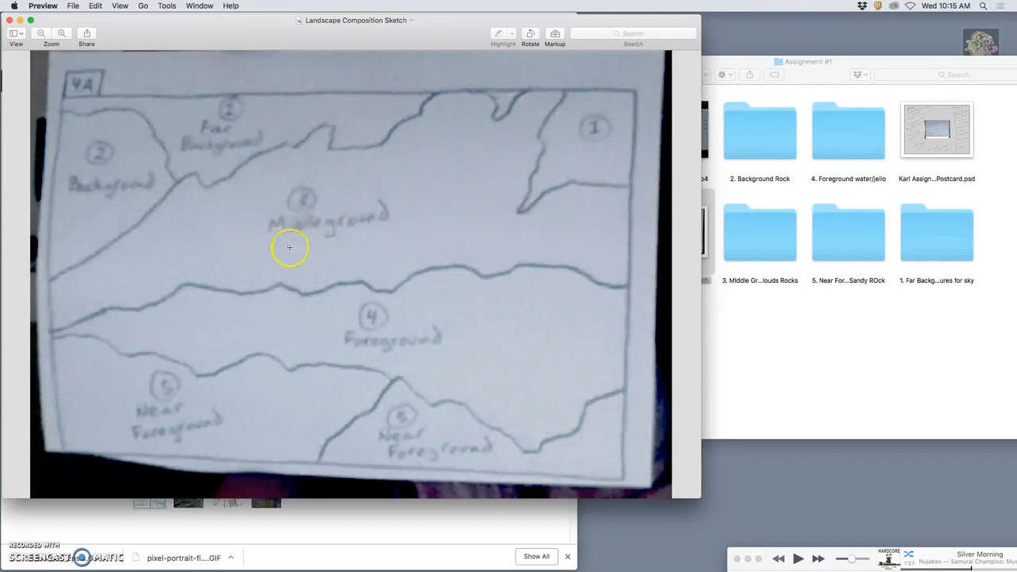
mouse_move(436, 157)
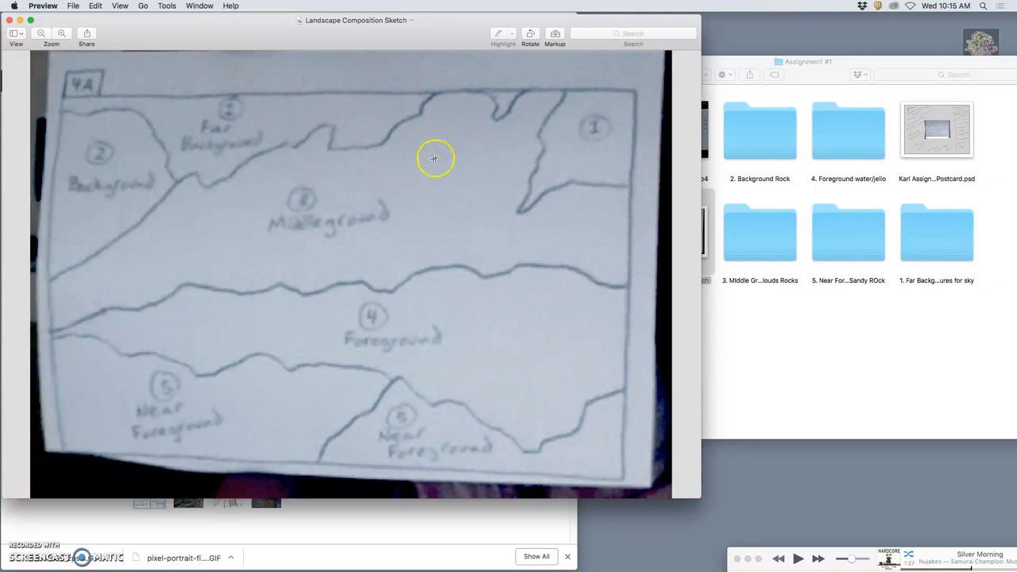
mouse_move(430, 195)
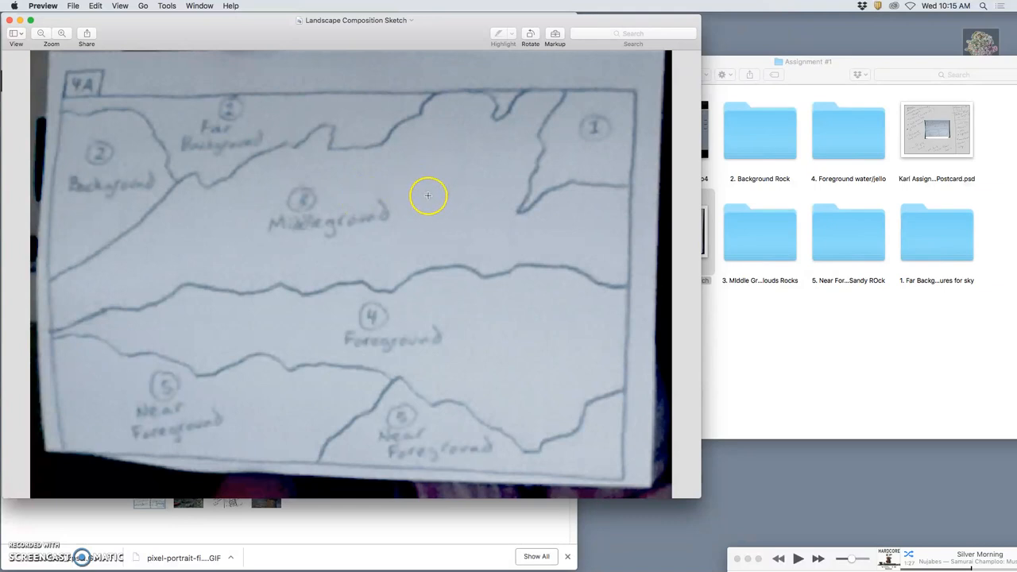
mouse_move(376, 206)
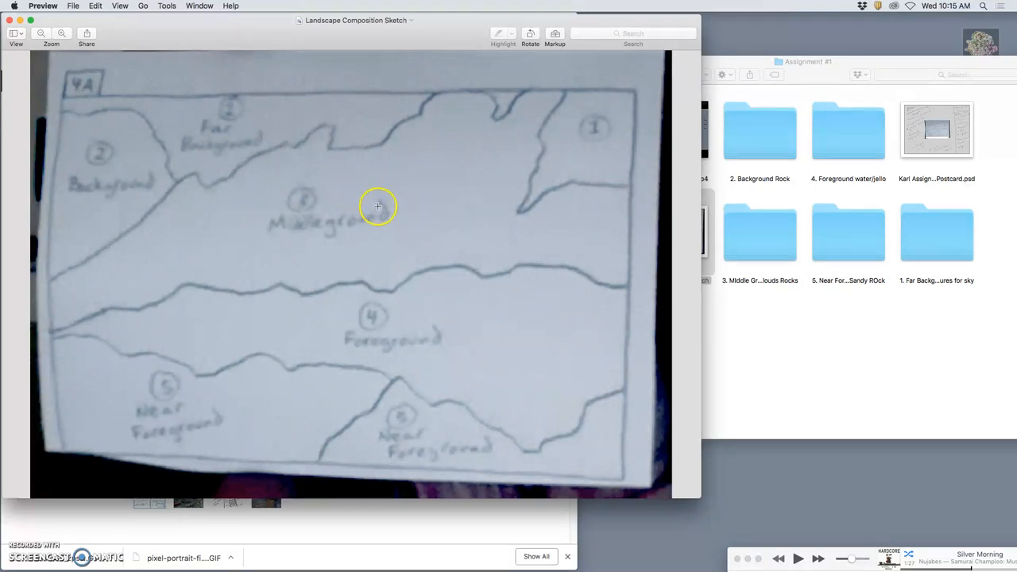
mouse_move(410, 183)
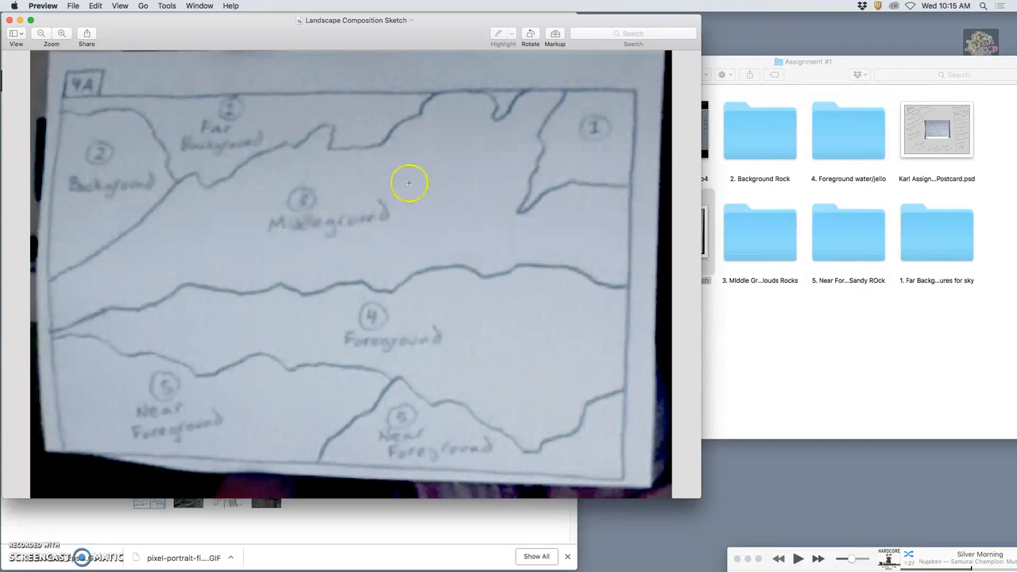
mouse_move(436, 239)
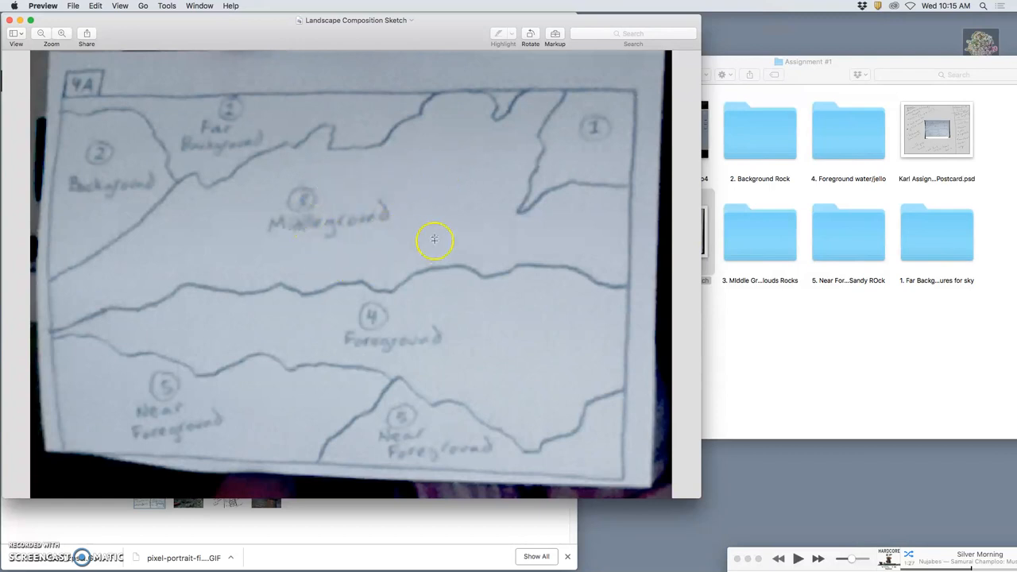
mouse_move(168, 167)
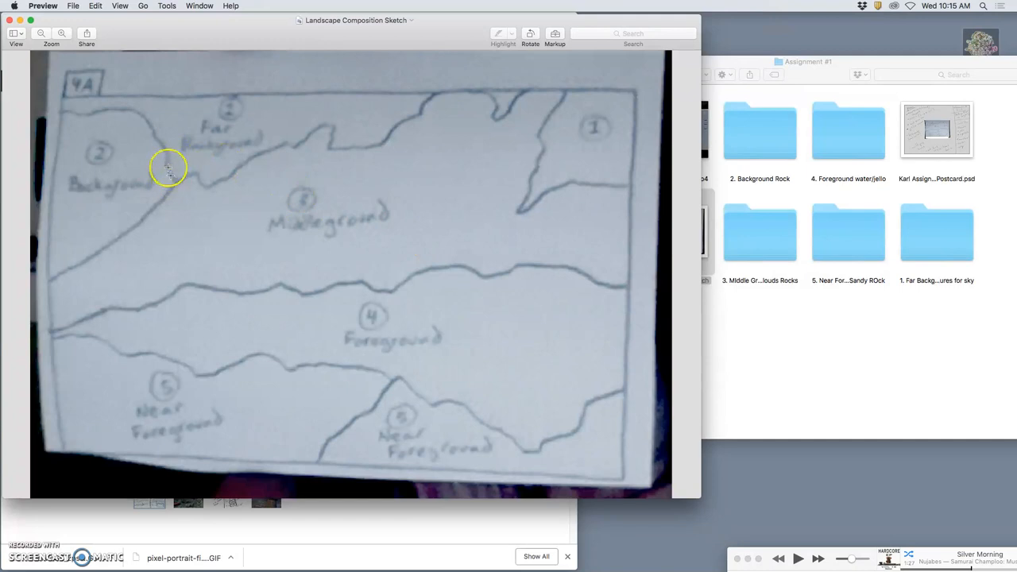
mouse_move(531, 337)
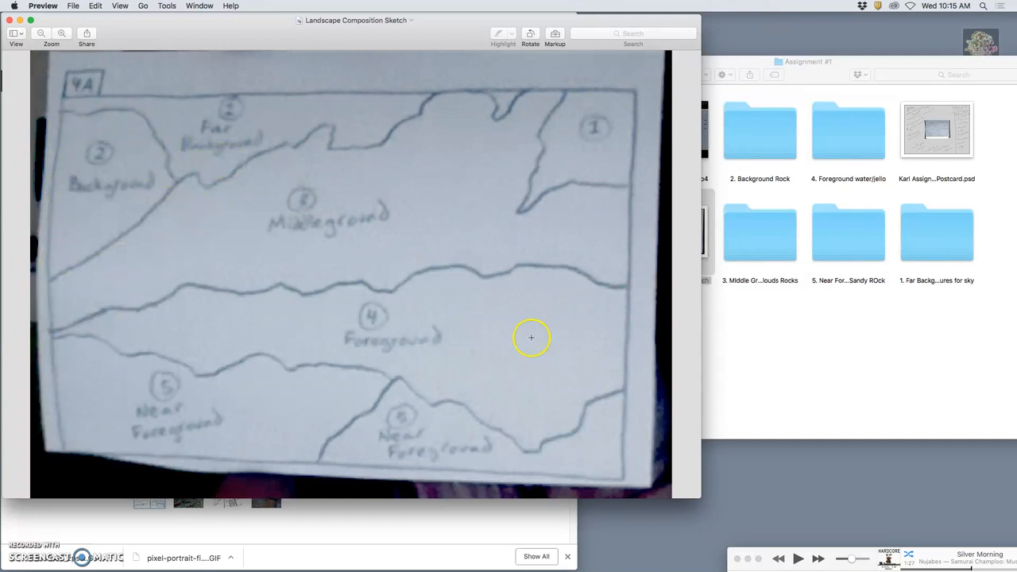
mouse_move(403, 230)
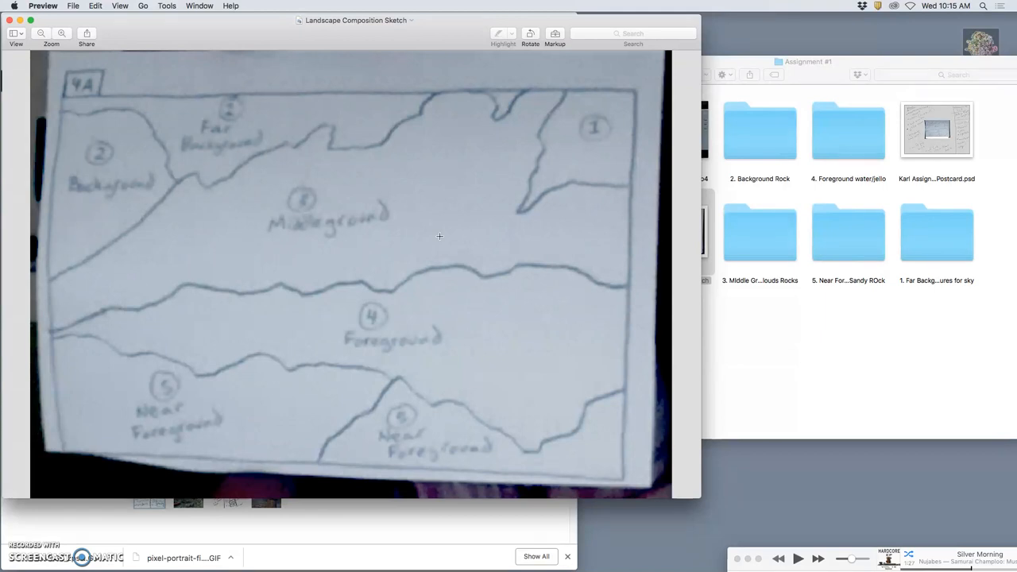
mouse_move(432, 133)
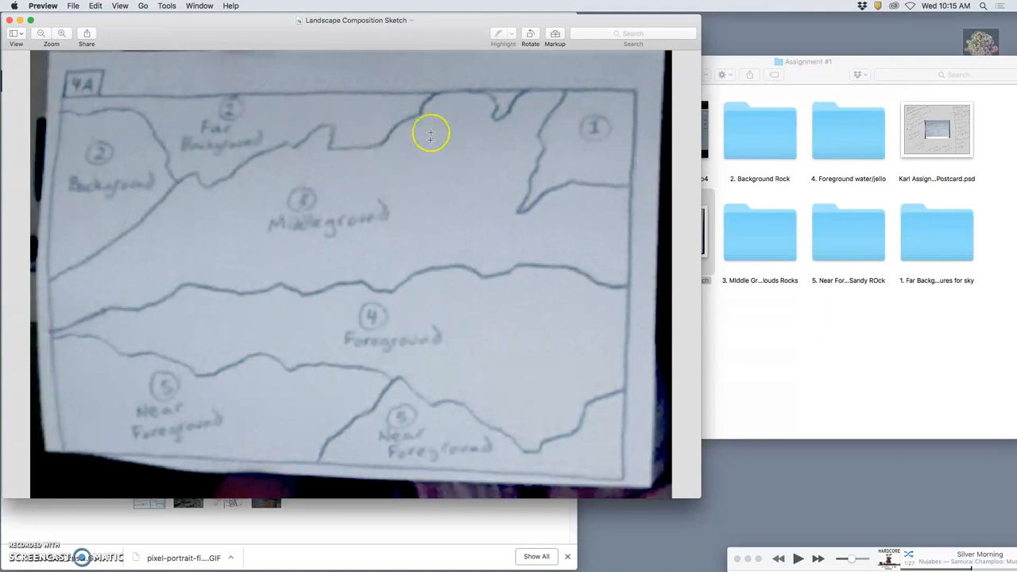
mouse_move(616, 302)
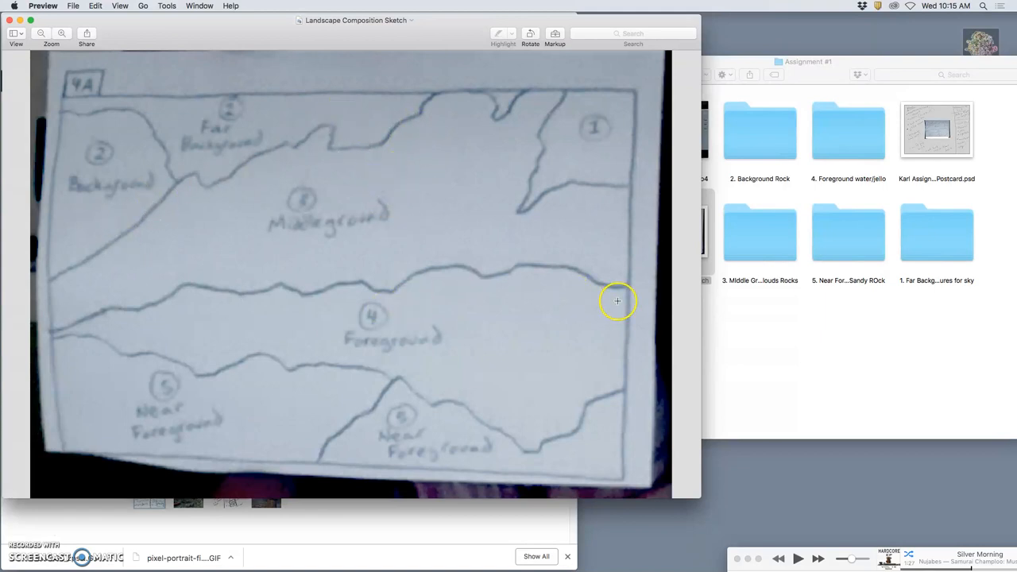
mouse_move(334, 237)
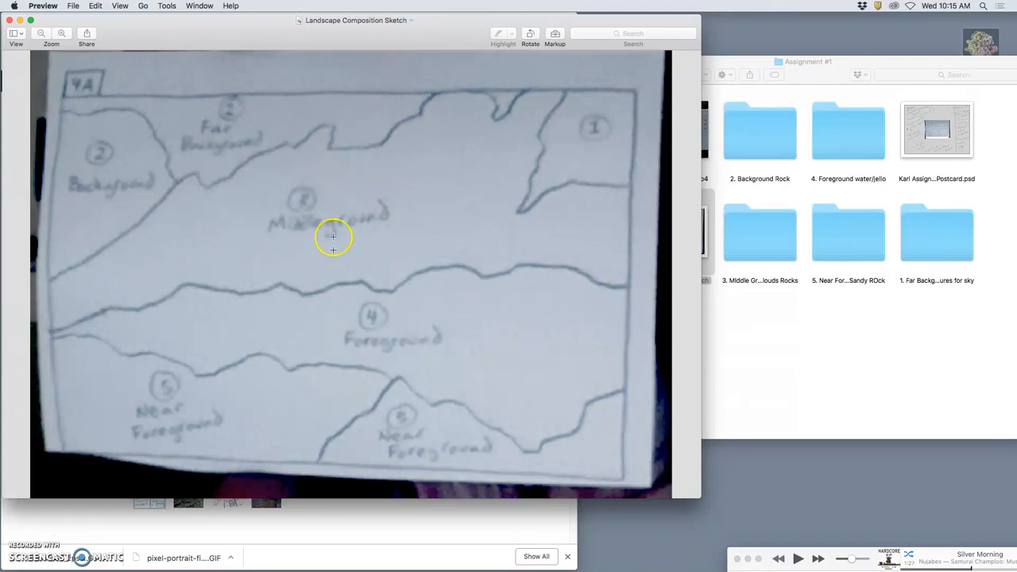
mouse_move(585, 222)
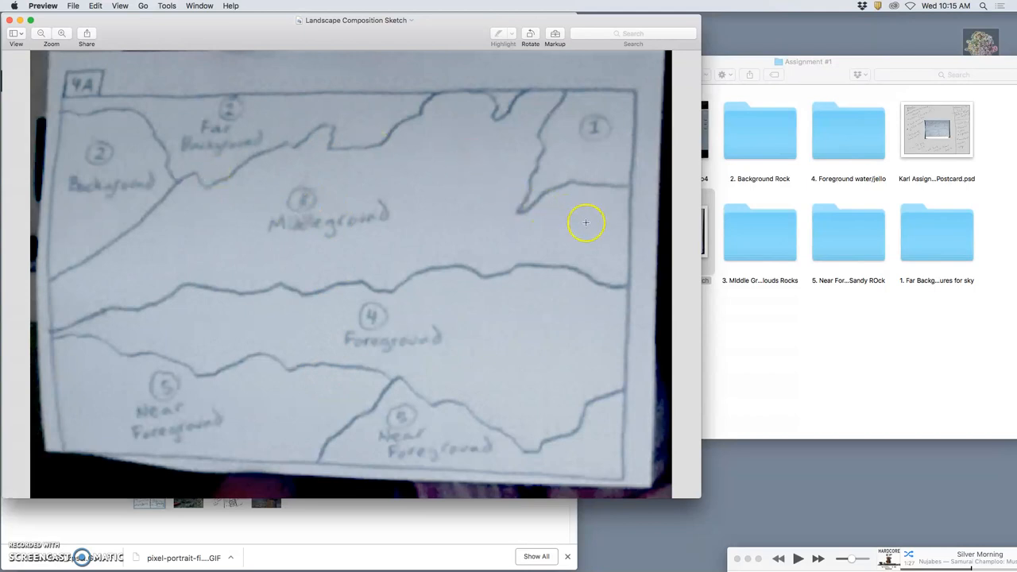
mouse_move(141, 235)
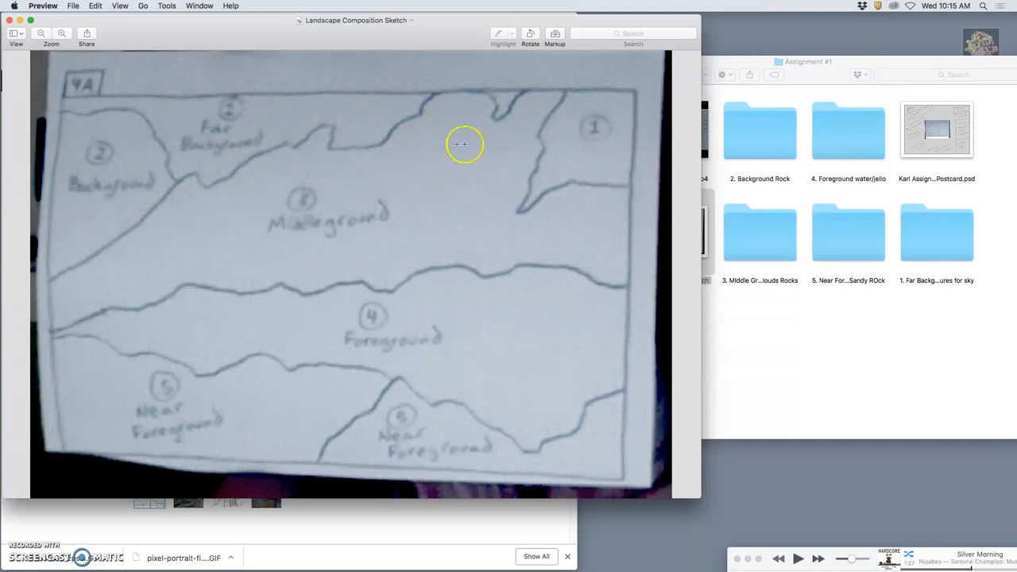
mouse_move(461, 157)
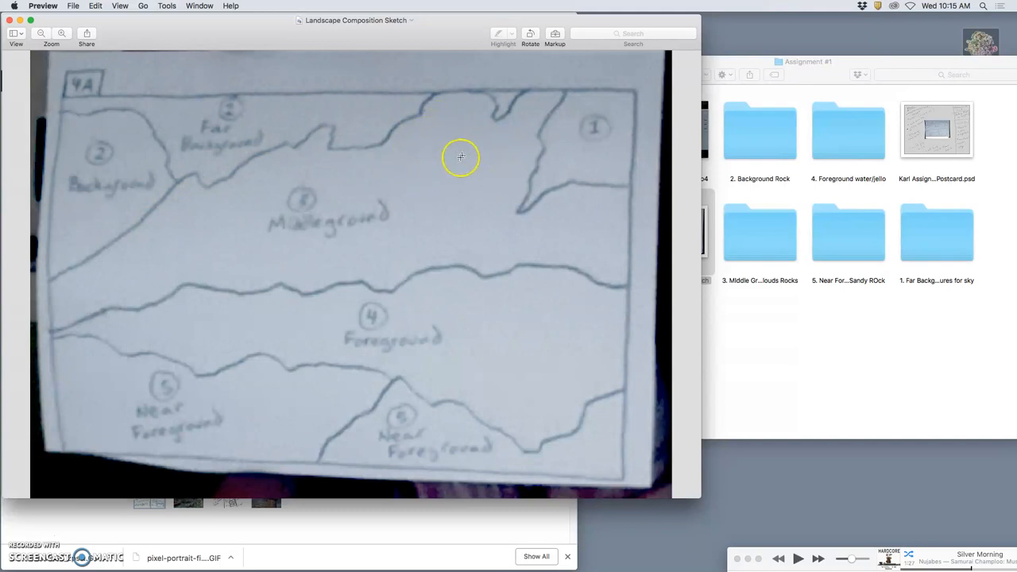
mouse_move(154, 156)
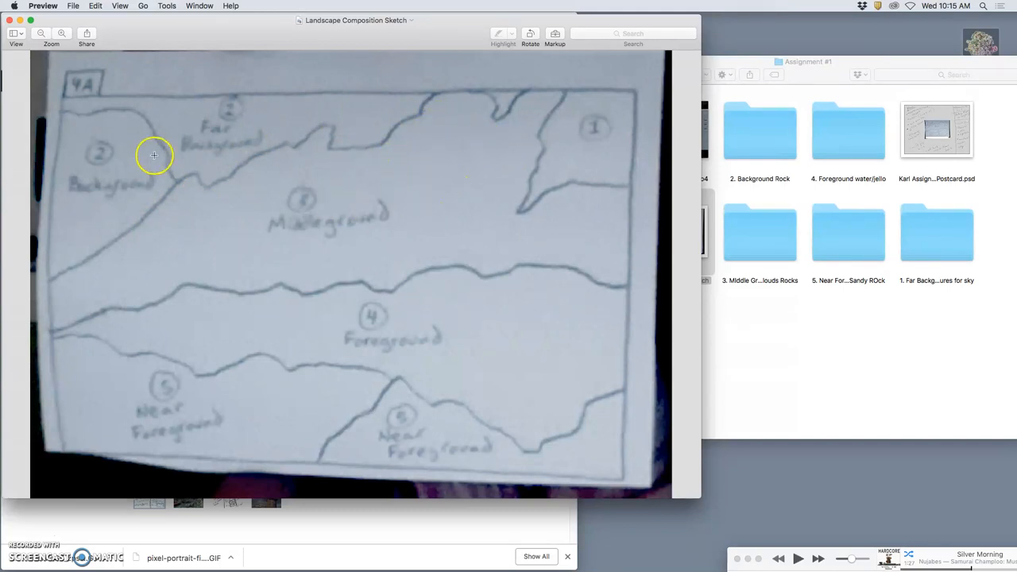
mouse_move(245, 117)
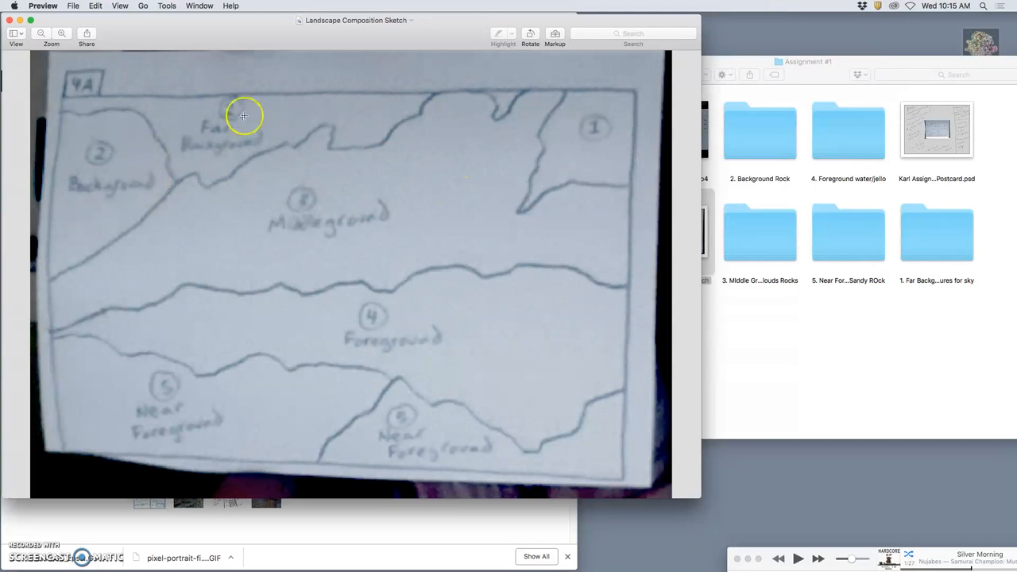
mouse_move(287, 407)
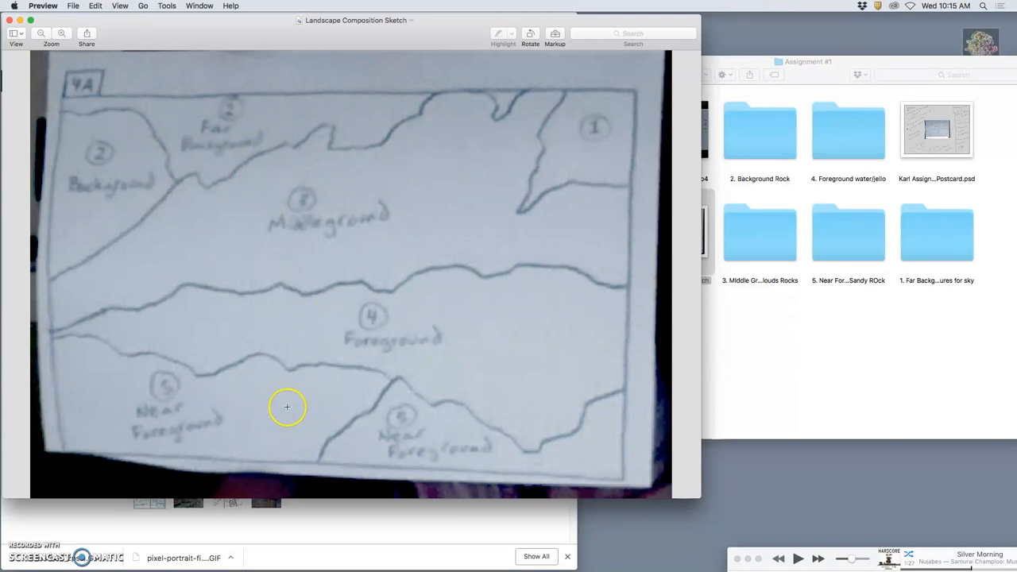
mouse_move(395, 429)
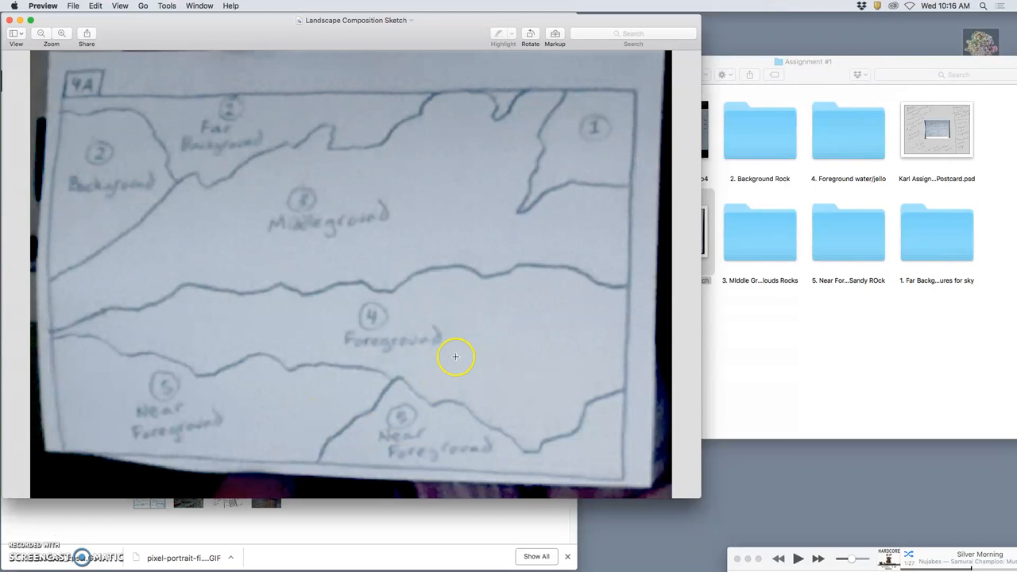
mouse_move(448, 353)
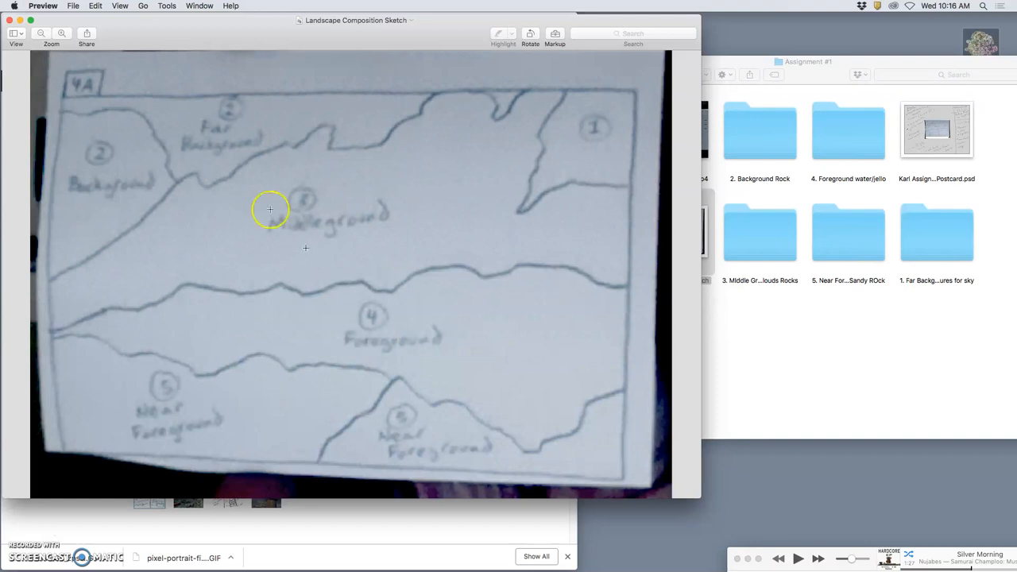
mouse_move(348, 202)
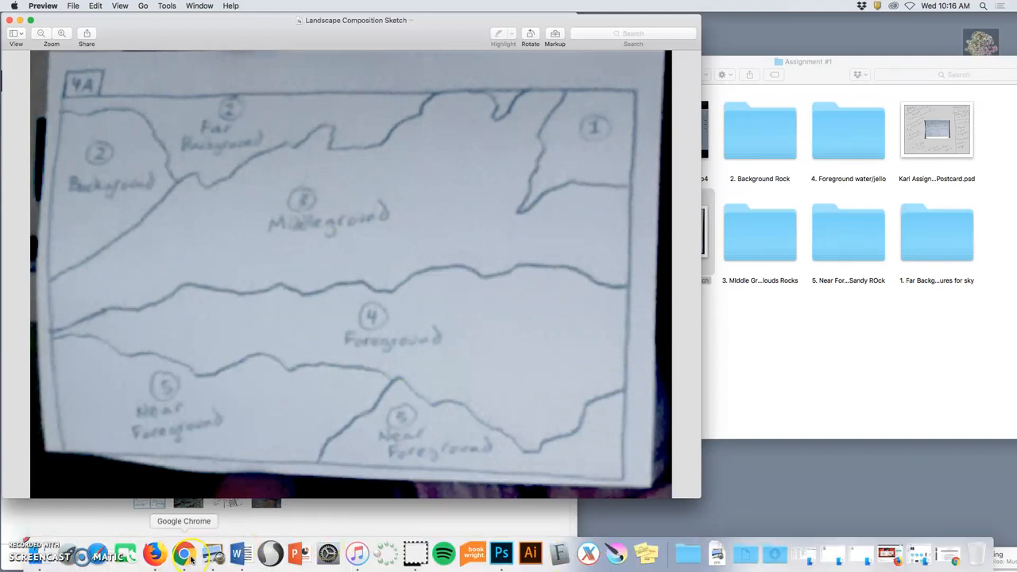
- Switch to Chrome and search Google for 'environment concept art'
click(185, 551)
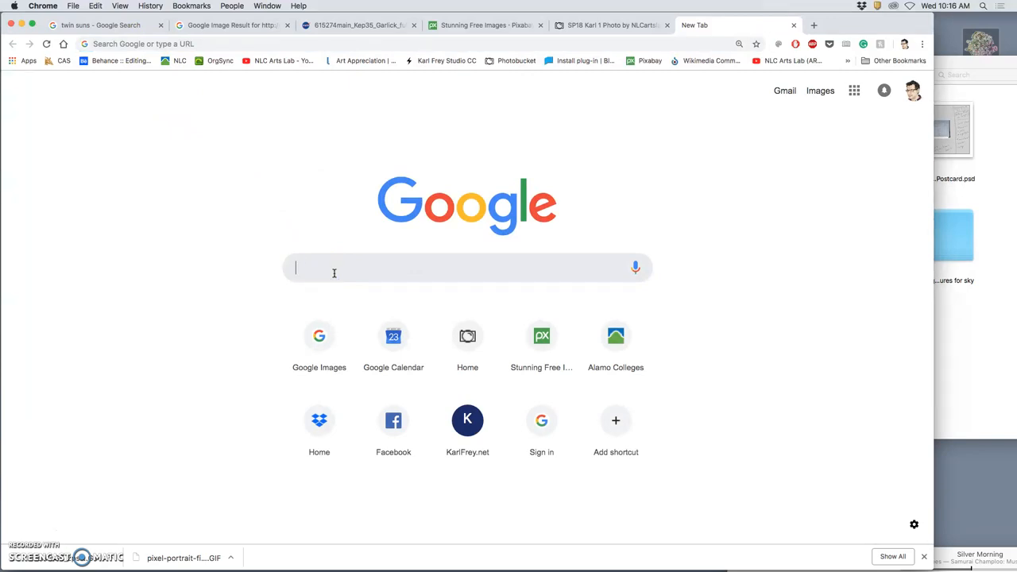
text(e)
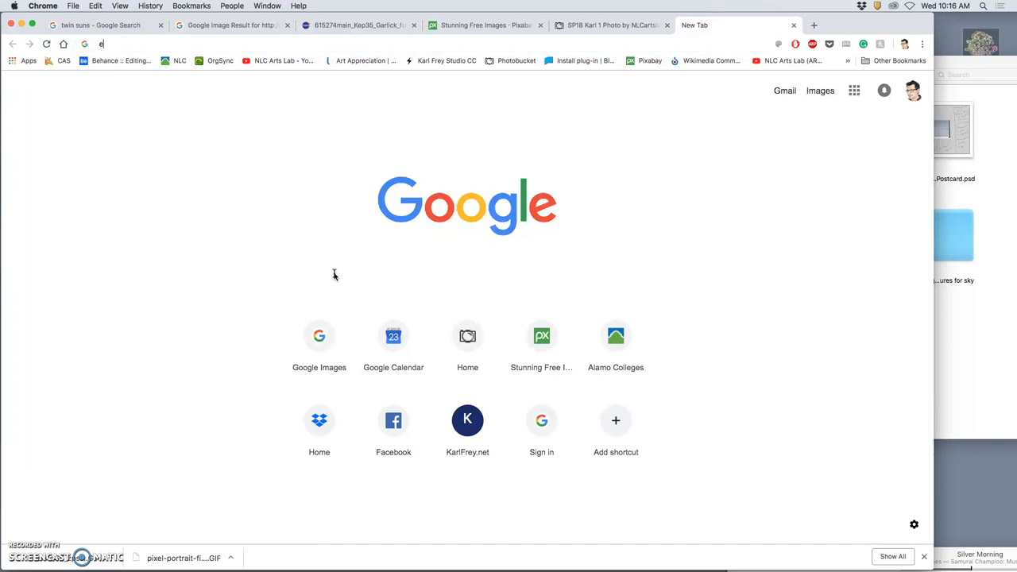
text(environmen)
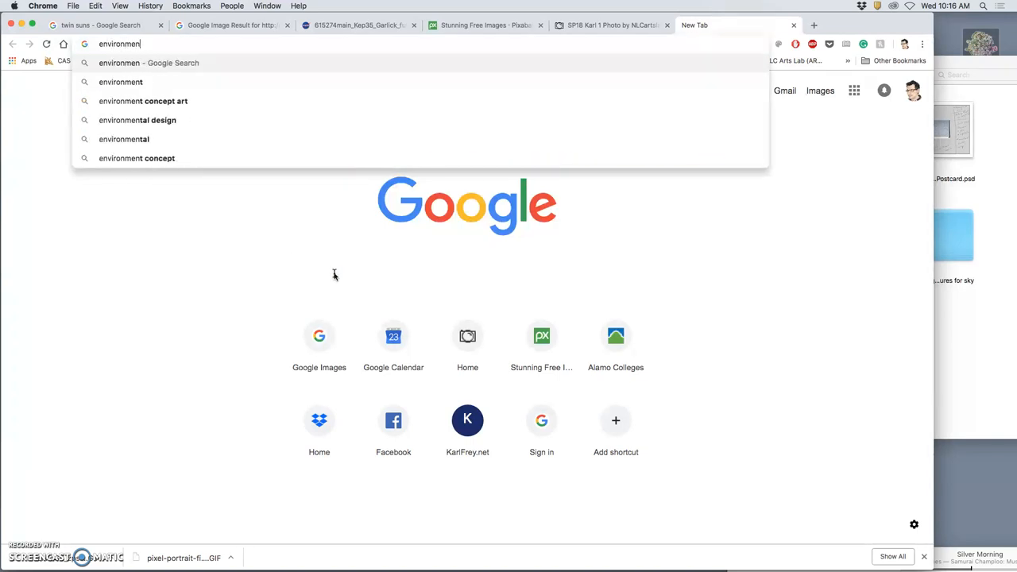
text(s://www.google.com/search?q=)
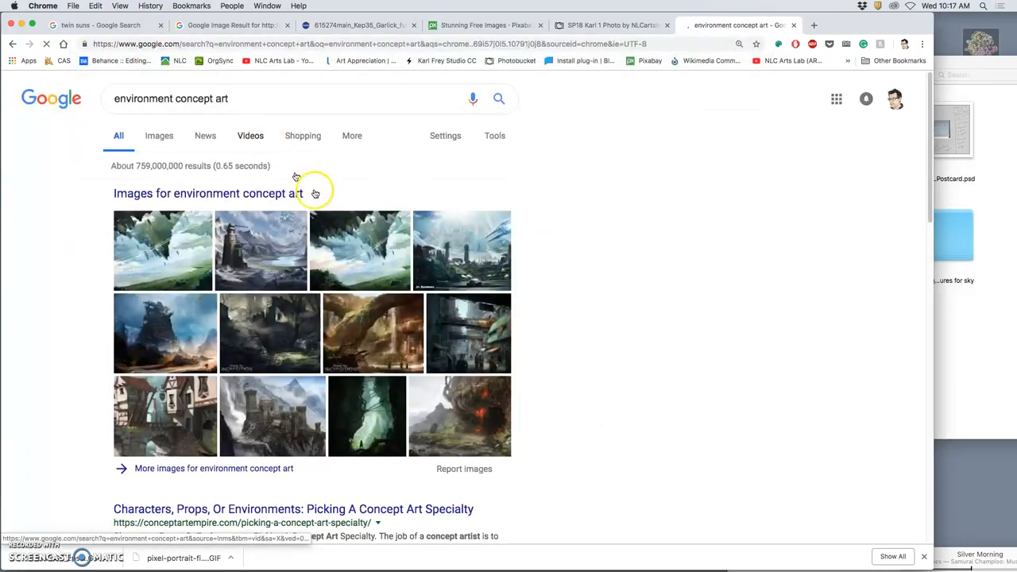
- Show only image results for environment concept art and browse down through them
click(155, 135)
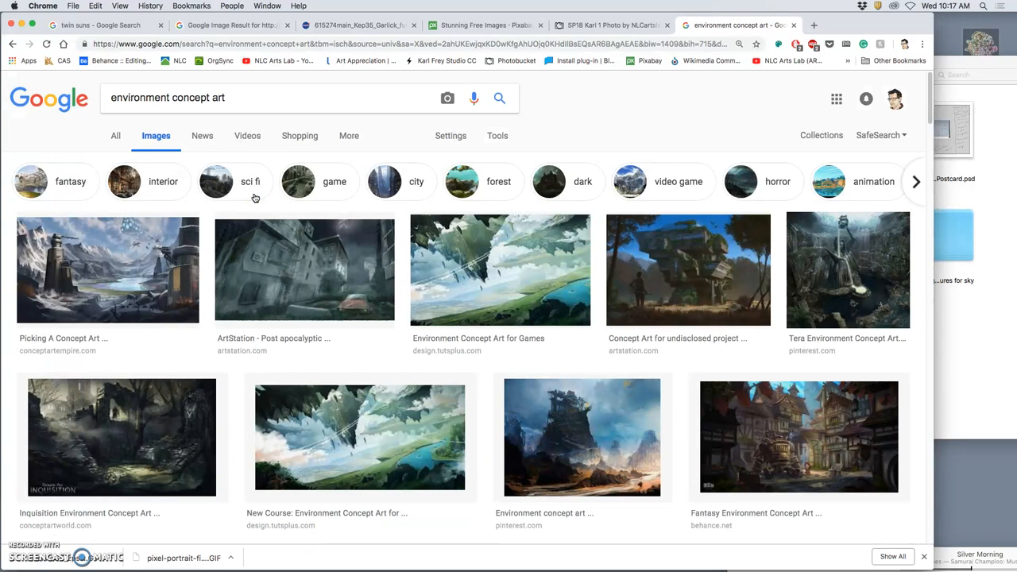
mouse_move(176, 289)
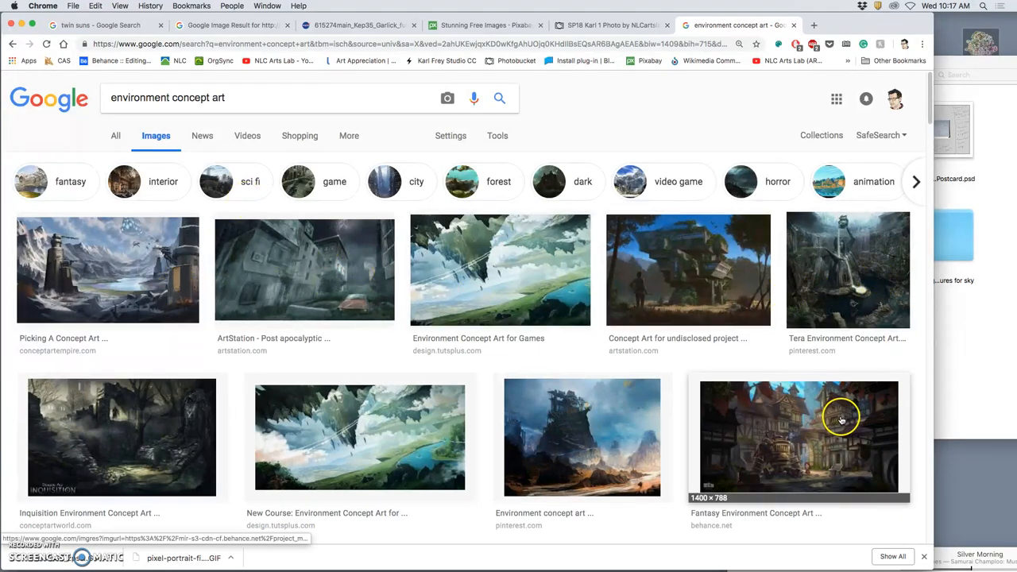
scroll(down, 3)
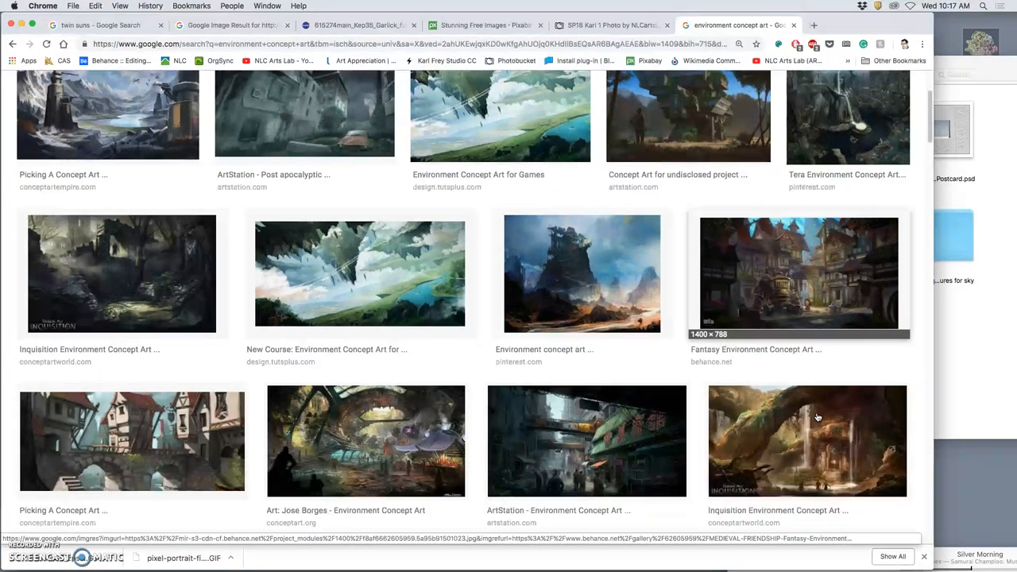
scroll(down, 3)
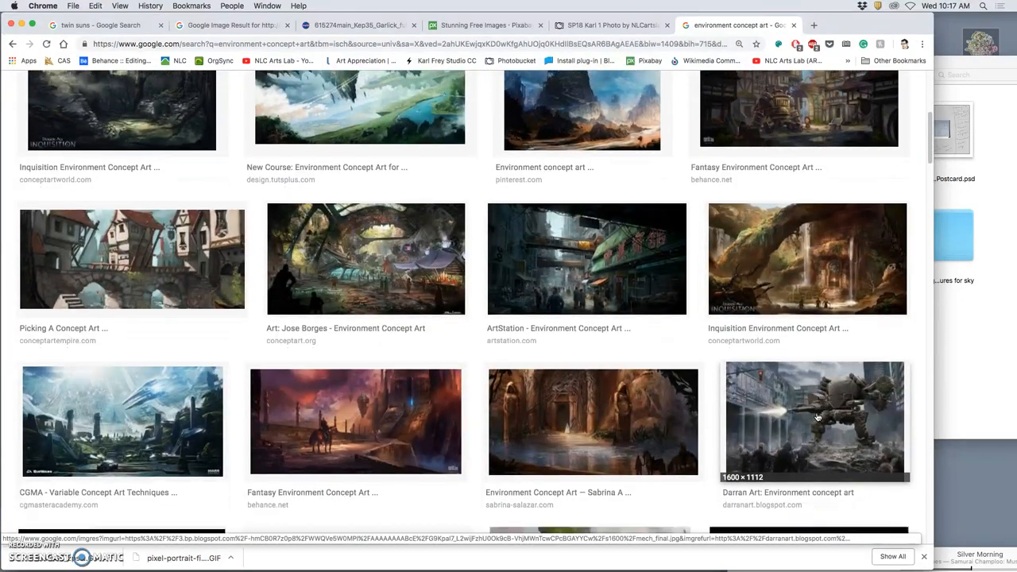
scroll(down, 3)
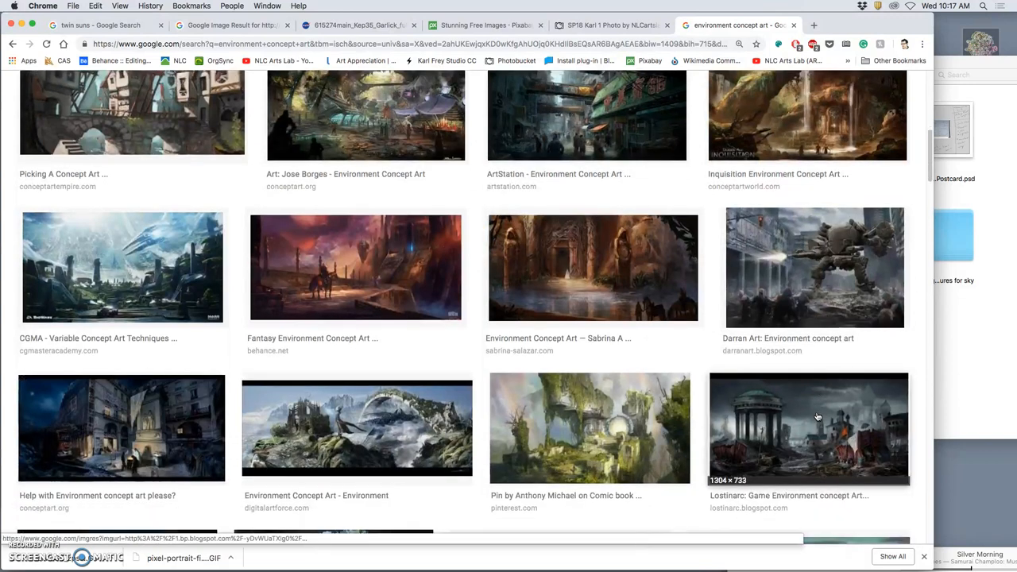
scroll(down, 3)
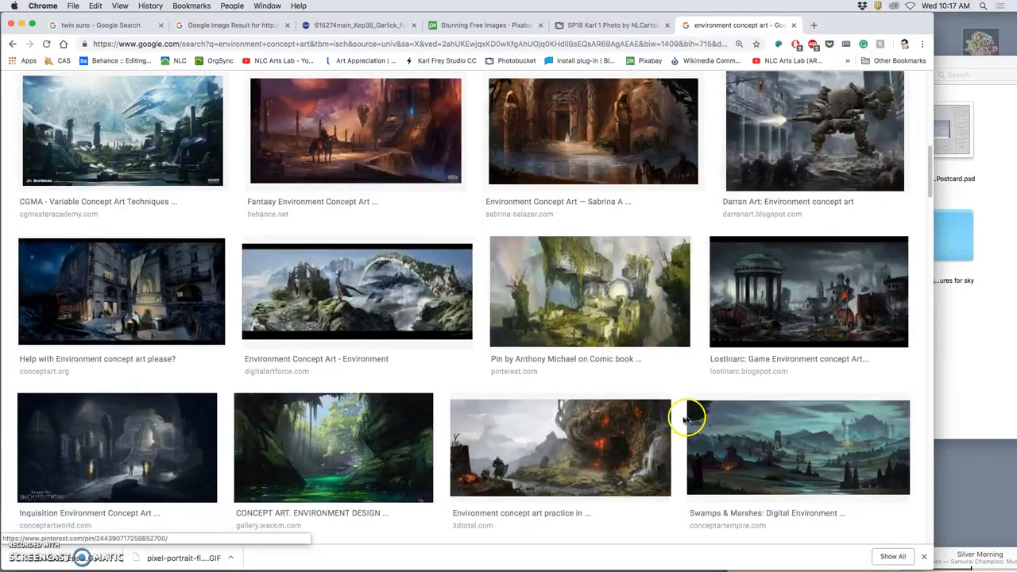
scroll(down, 3)
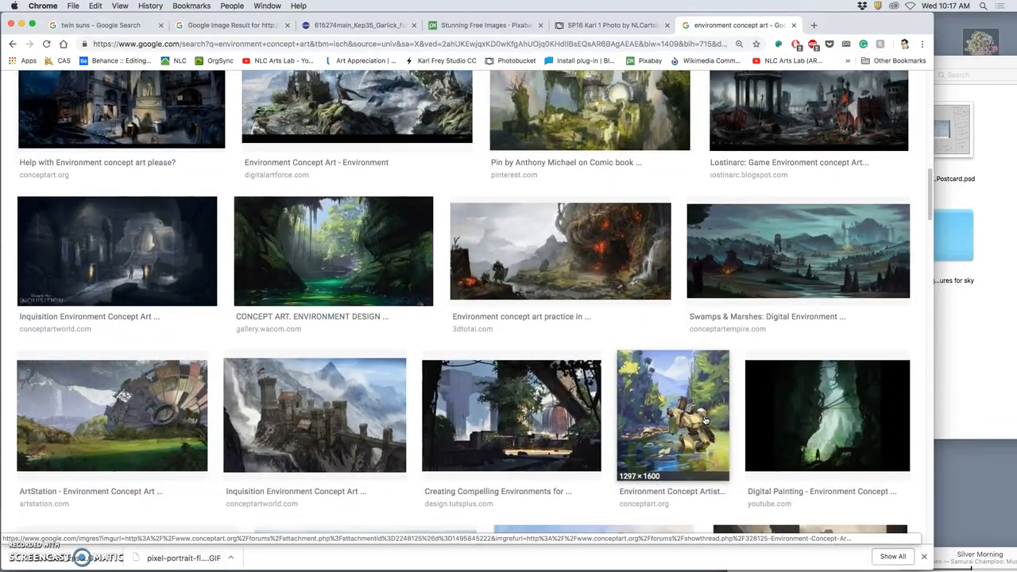
scroll(down, 3)
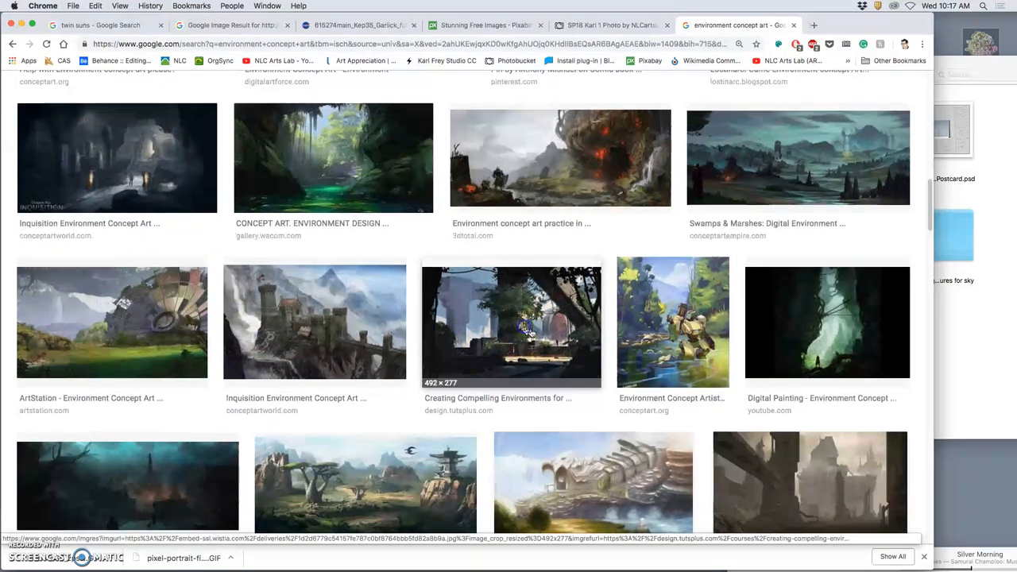
- Preview the forest ruins, rock tower, coastal cove, then the Wolfenstein II city scene
click(512, 334)
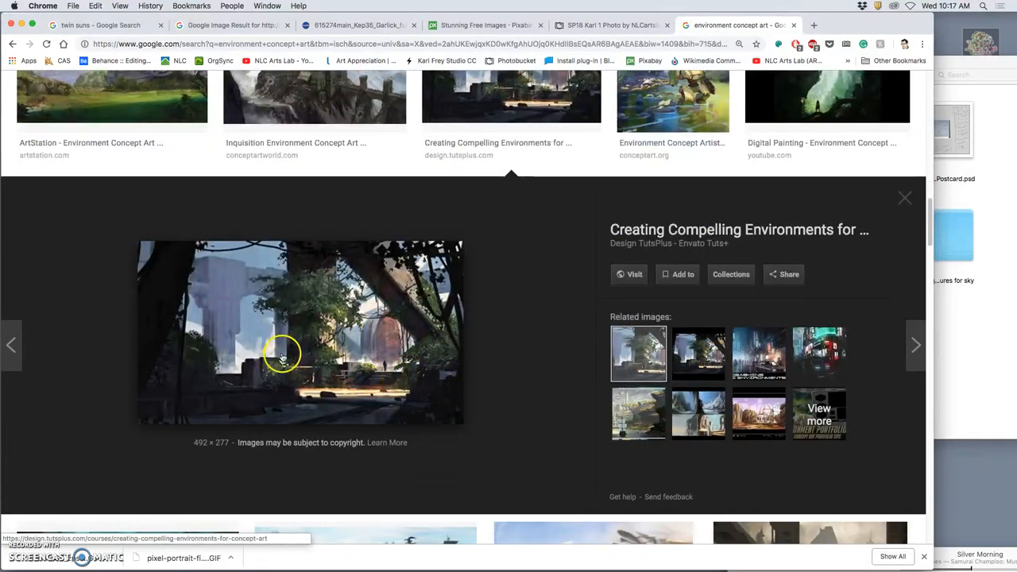
scroll(down, 3)
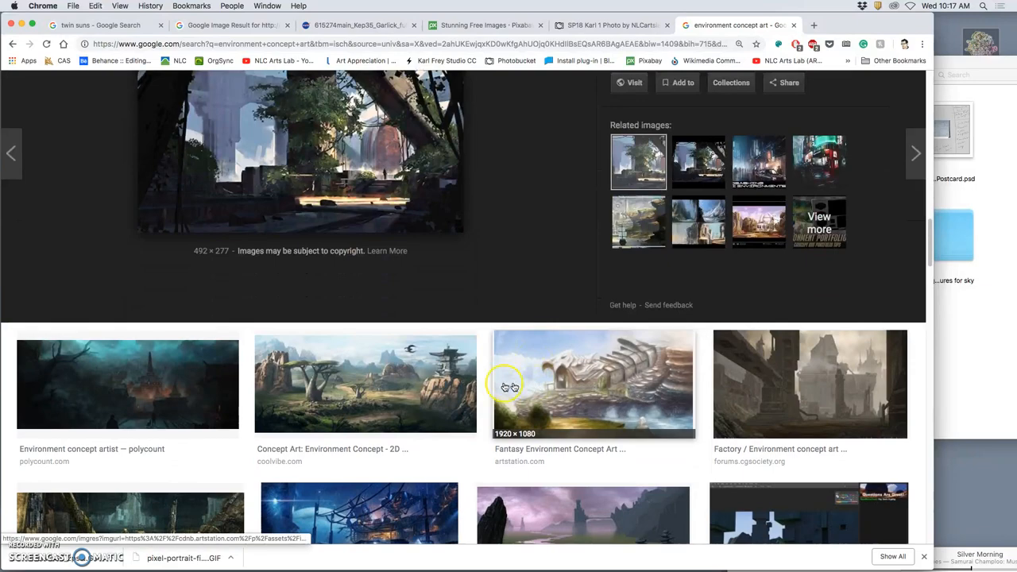
click(366, 383)
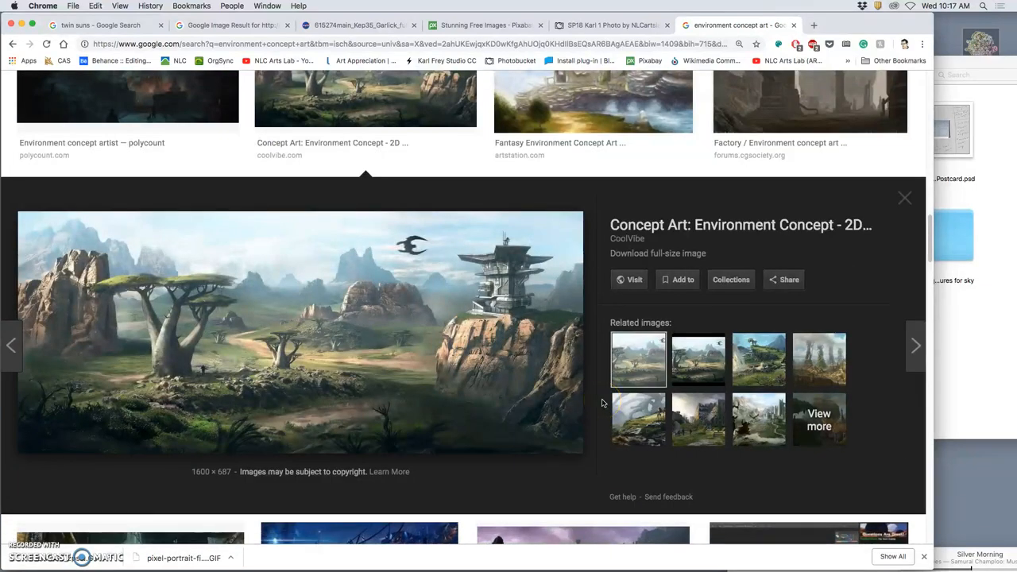
scroll(down, 3)
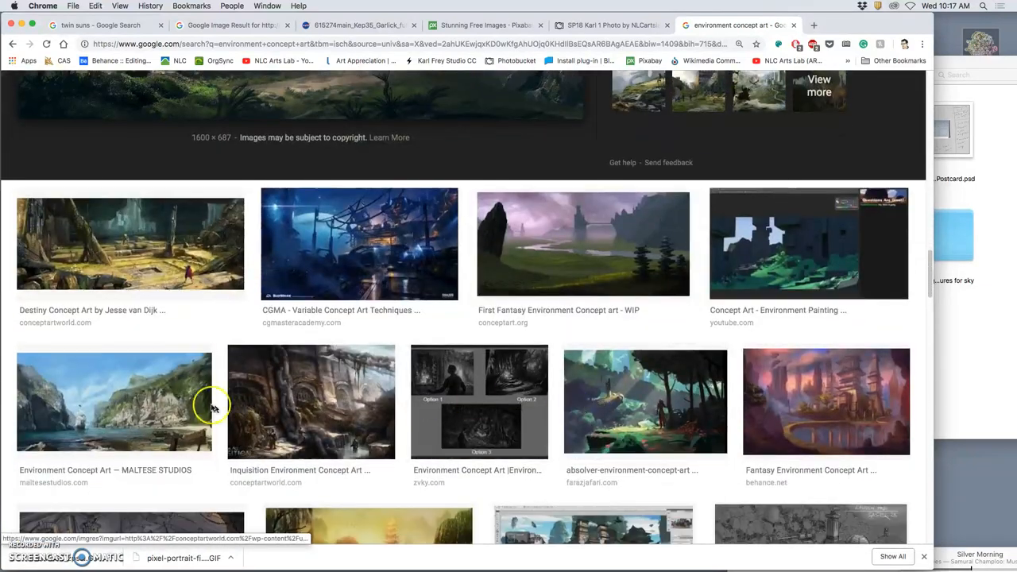
click(114, 401)
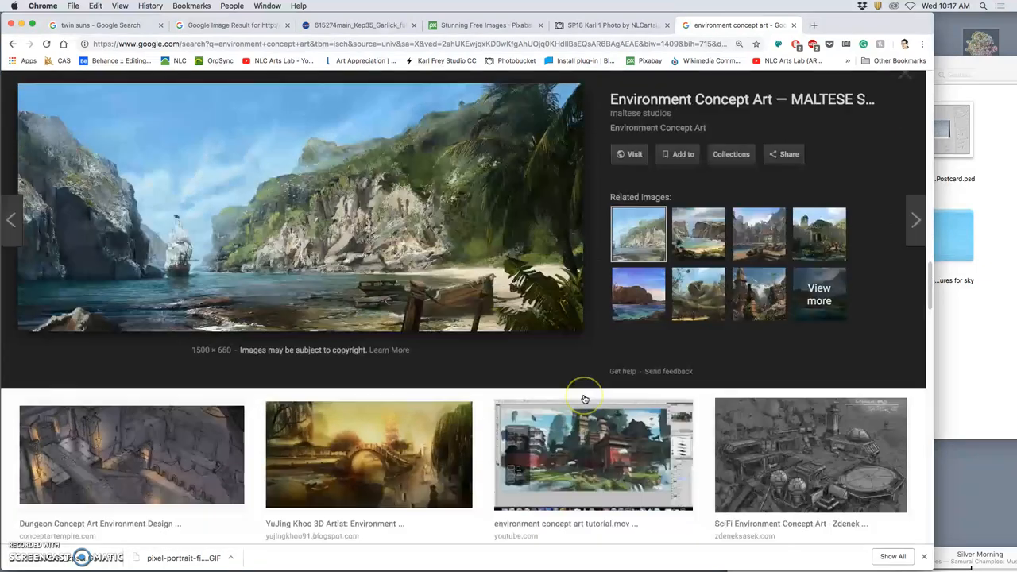
scroll(down, 3)
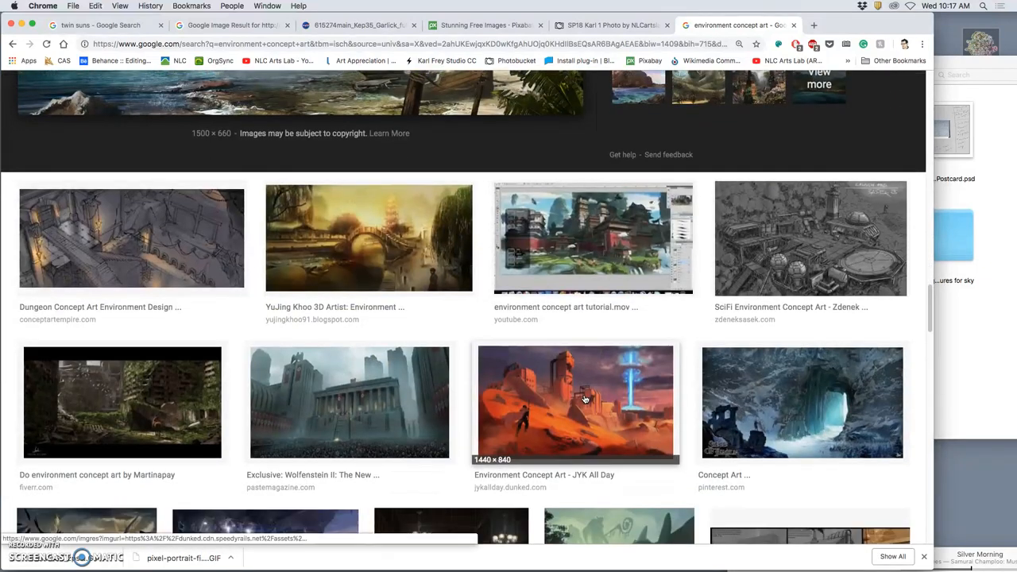
click(350, 400)
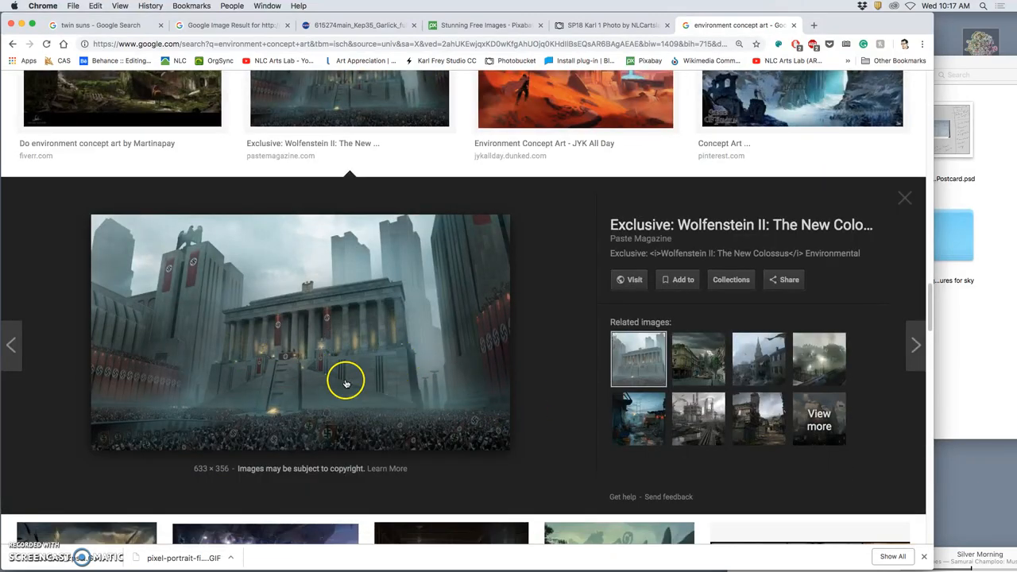
- Preview the red-toned Destiny alien landscape with rock spires
click(904, 198)
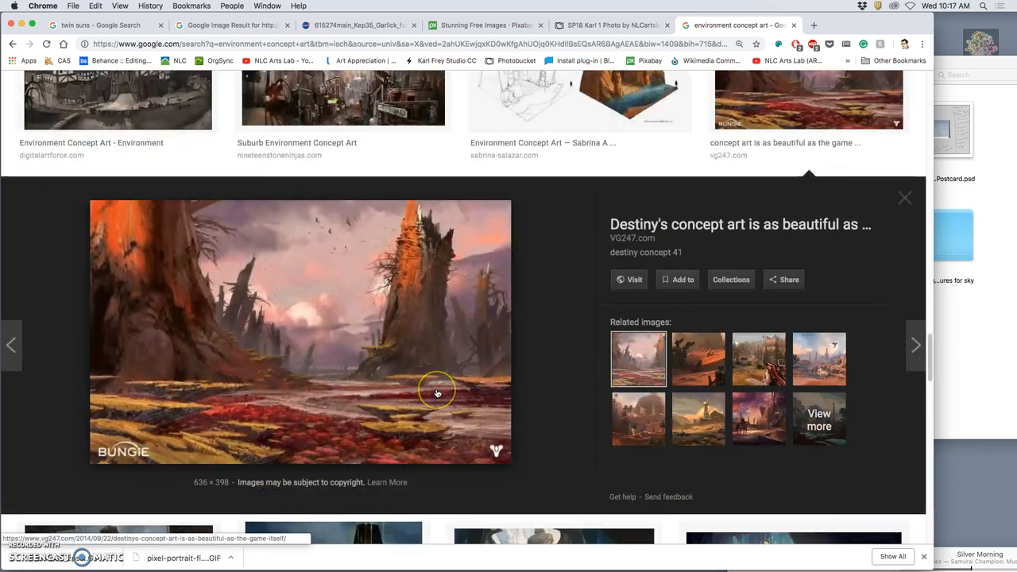
mouse_move(545, 369)
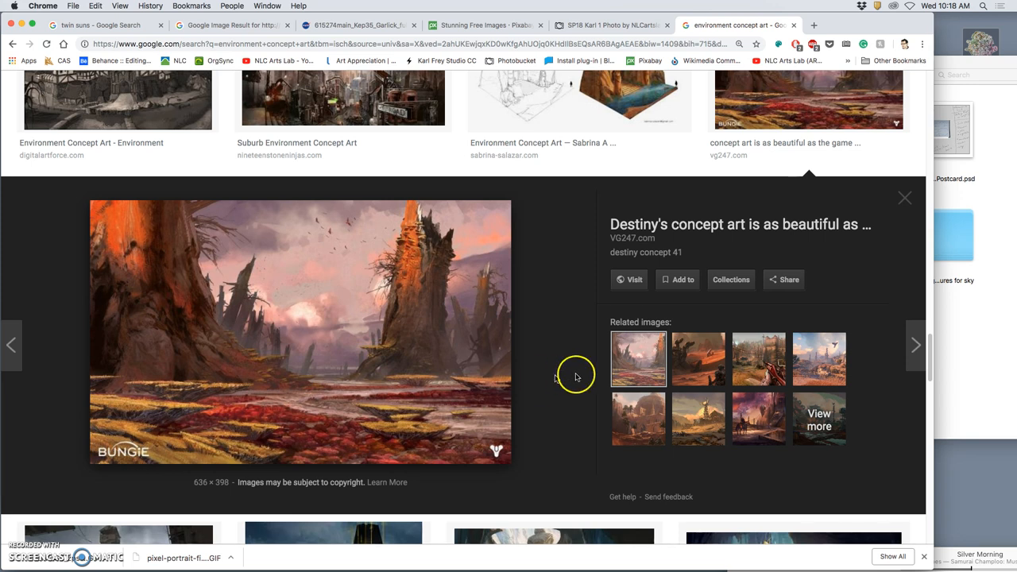
- Advance to the ArtStation Destiny 'Buried Giant' desert scene preview
click(698, 359)
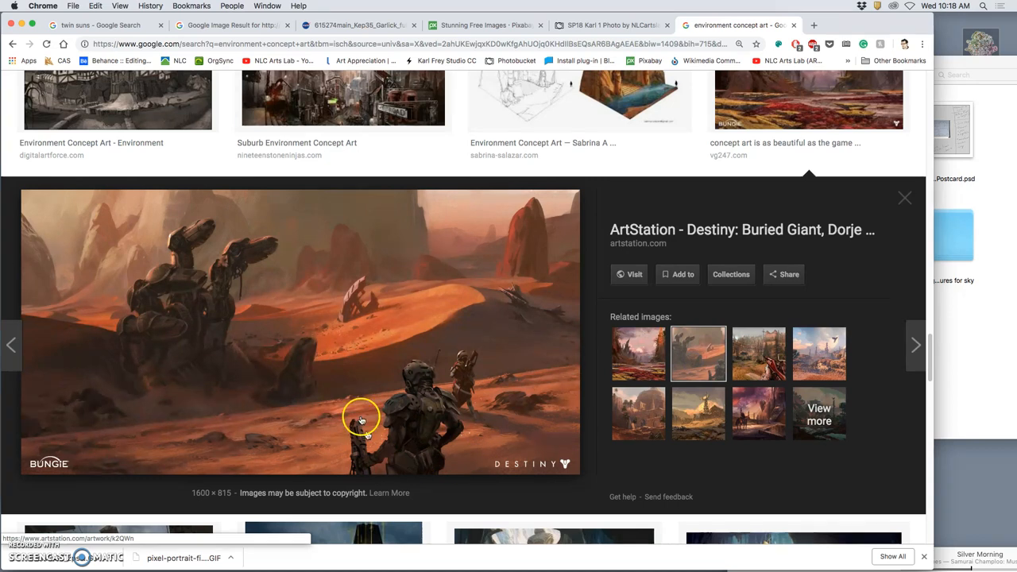
mouse_move(315, 388)
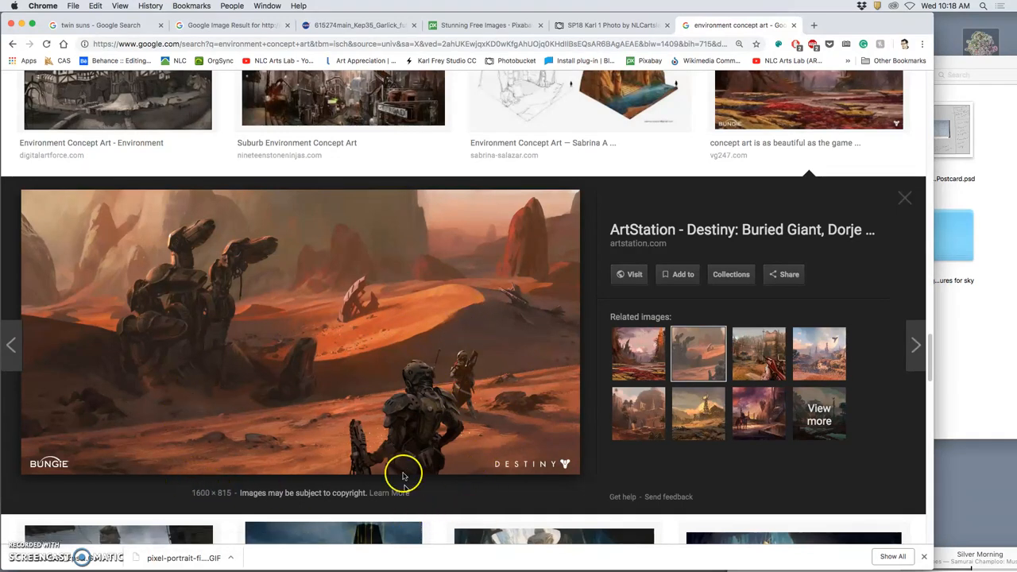
mouse_move(420, 399)
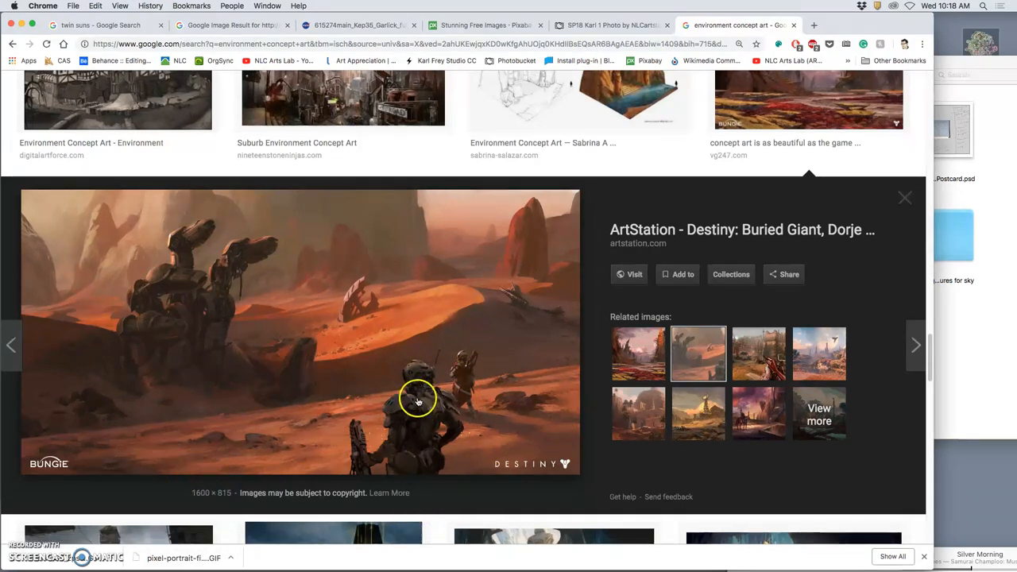
mouse_move(237, 353)
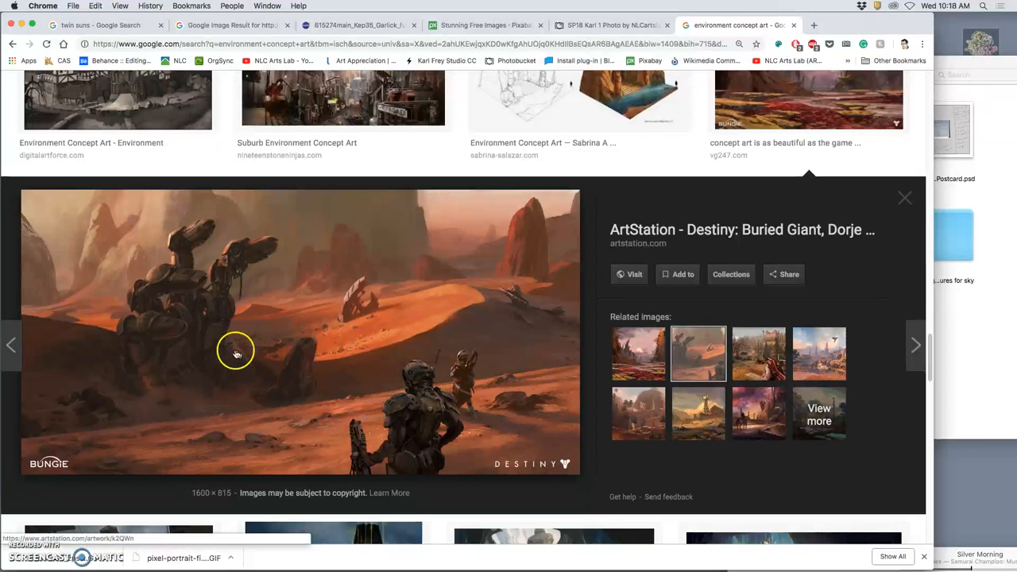
mouse_move(222, 273)
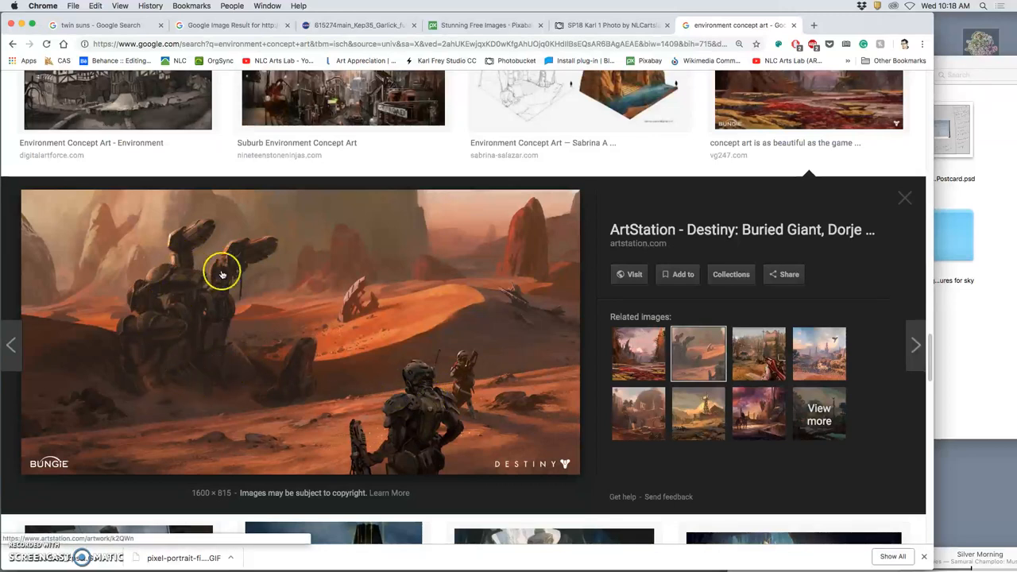
mouse_move(203, 328)
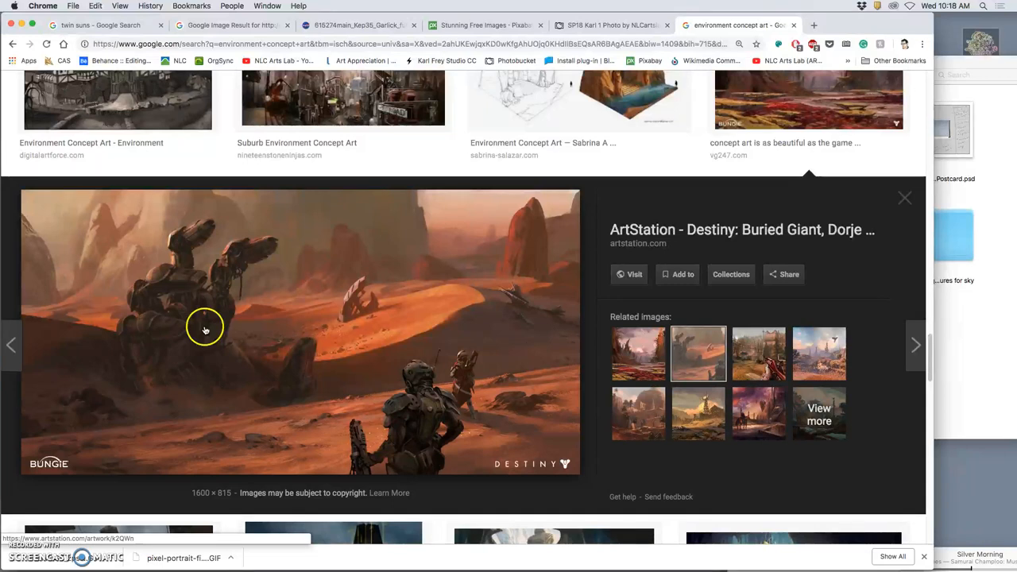